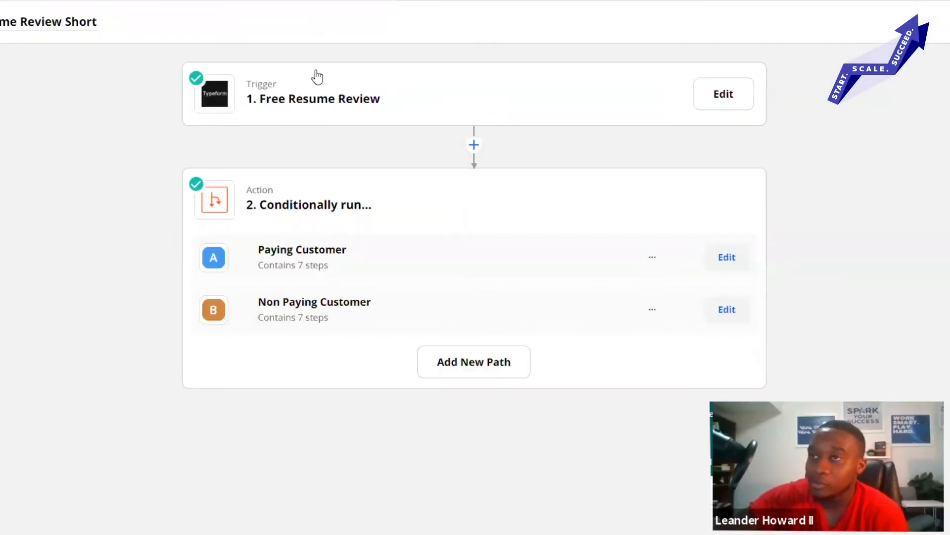
mouse_move(640, 95)
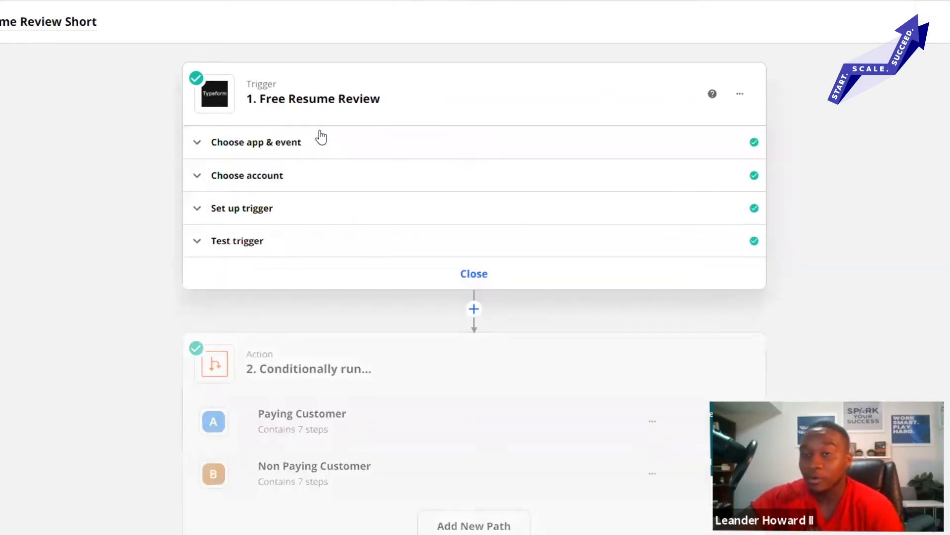
mouse_move(309, 208)
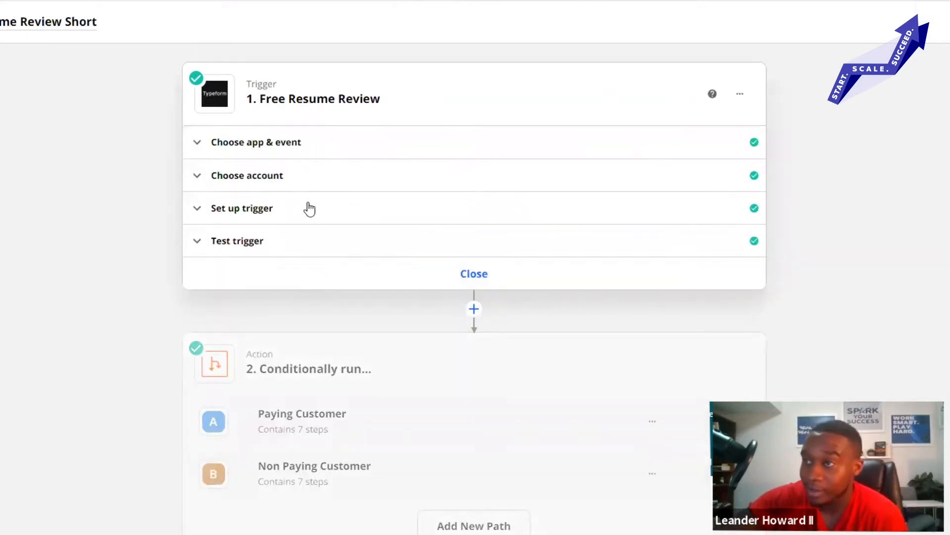
- Review the Typeform New Entry trigger for the Resume Review Short form and view Entry C's test data
left_click(256, 142)
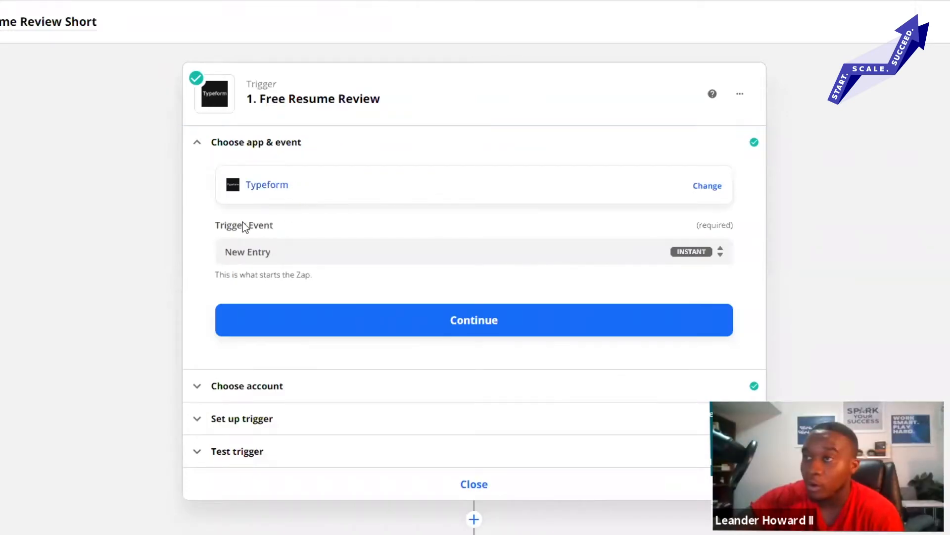
left_click(707, 185)
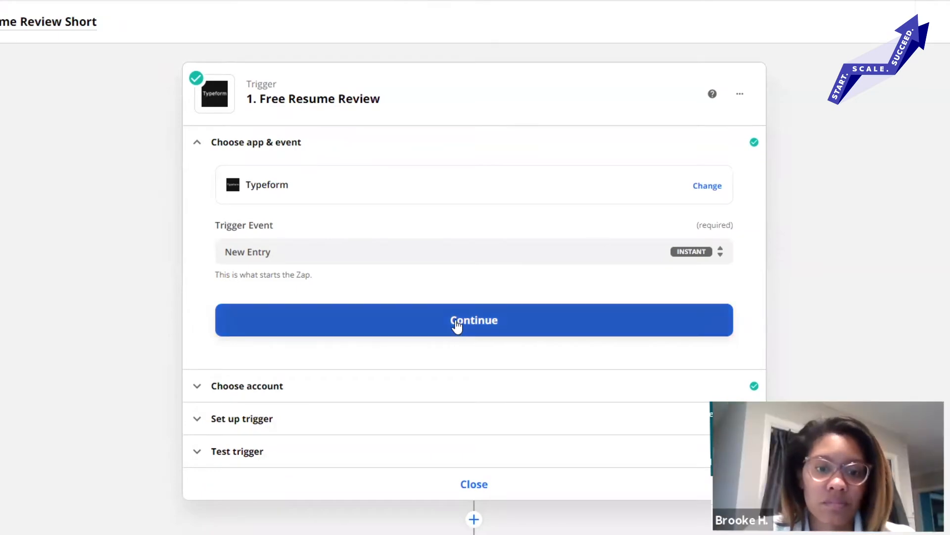
left_click(474, 320)
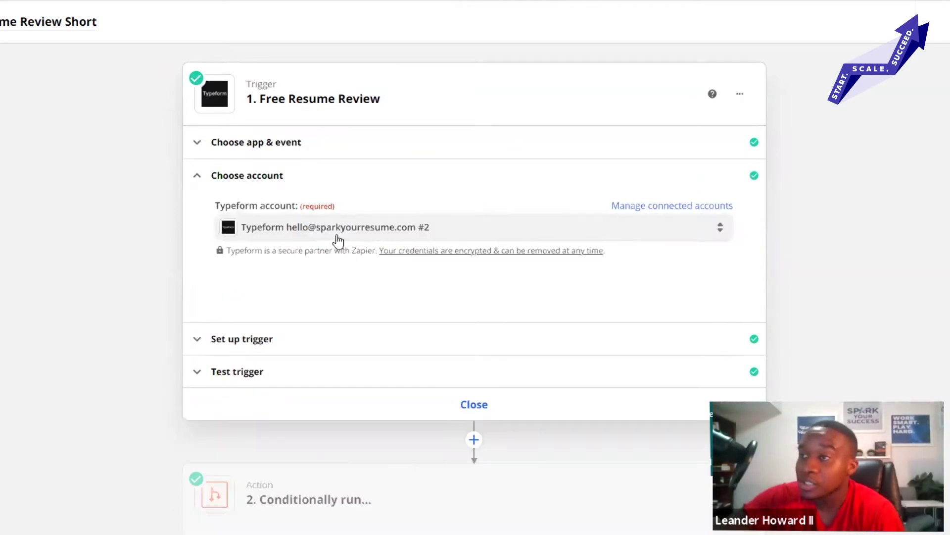
mouse_move(348, 331)
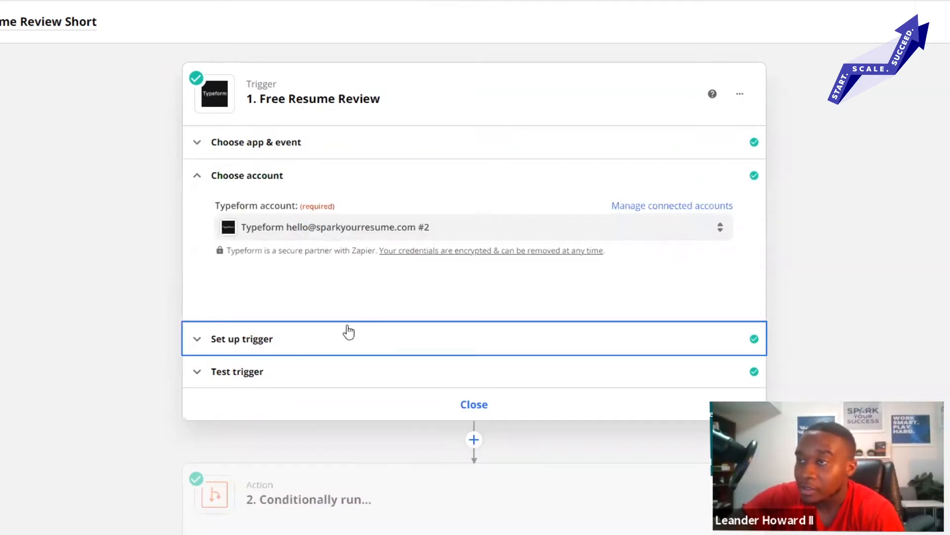
left_click(242, 338)
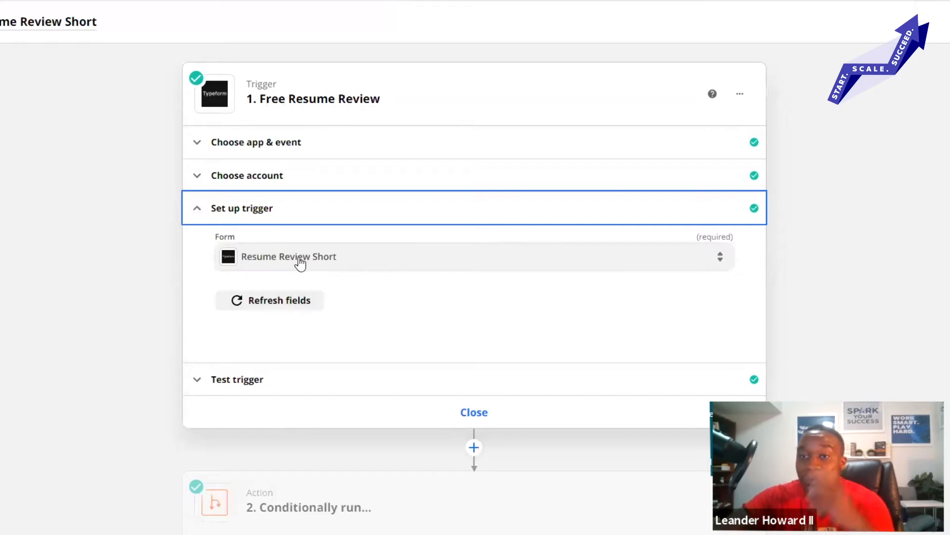
left_click(314, 256)
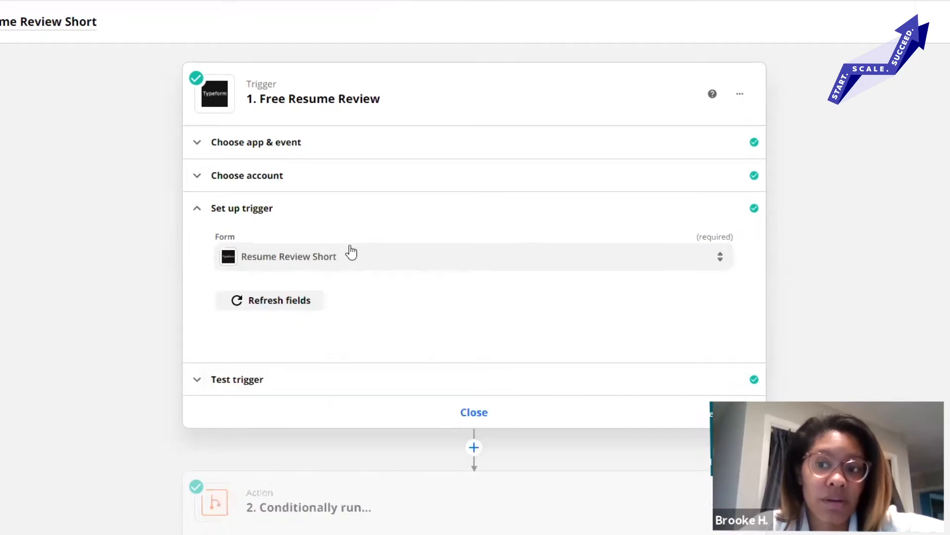
mouse_move(357, 238)
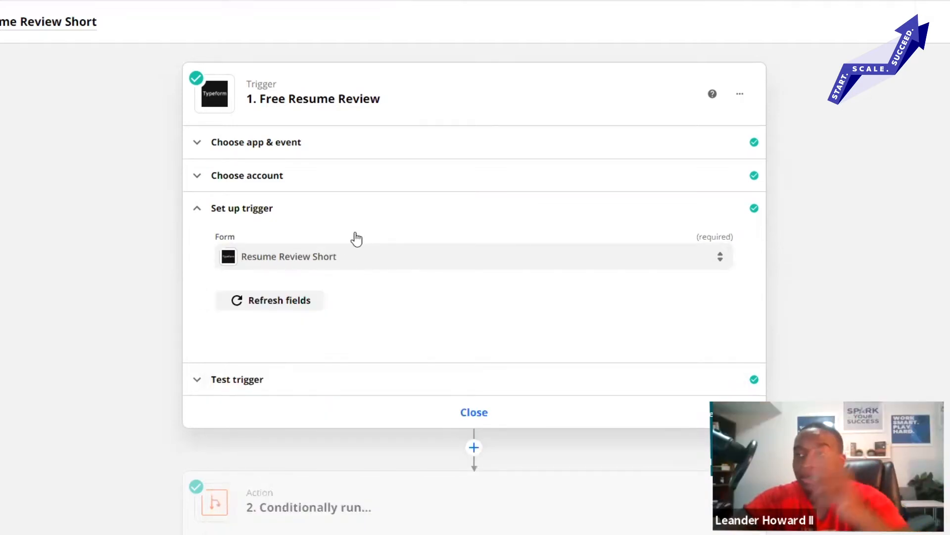
left_click(237, 379)
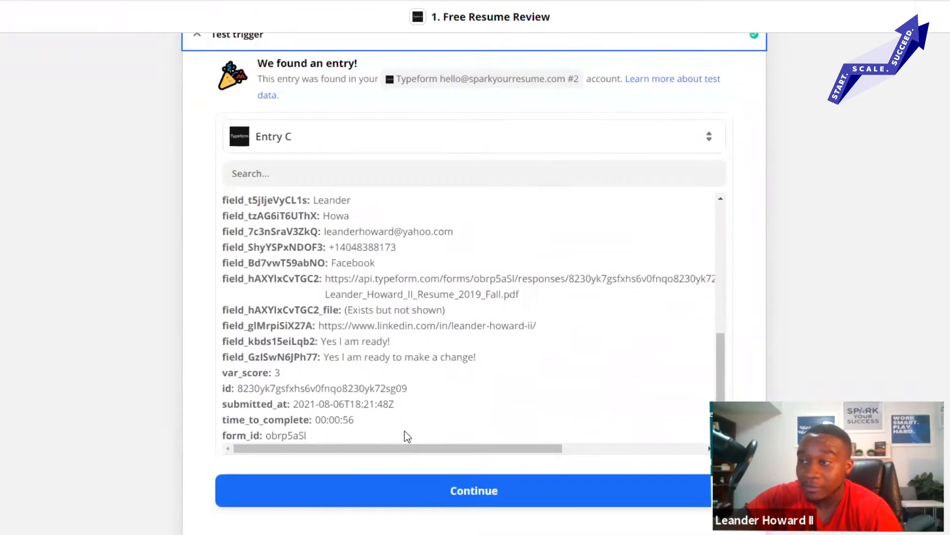
- Close the trigger editor to see the Paying Customer and Non Paying Customer paths
left_click(474, 490)
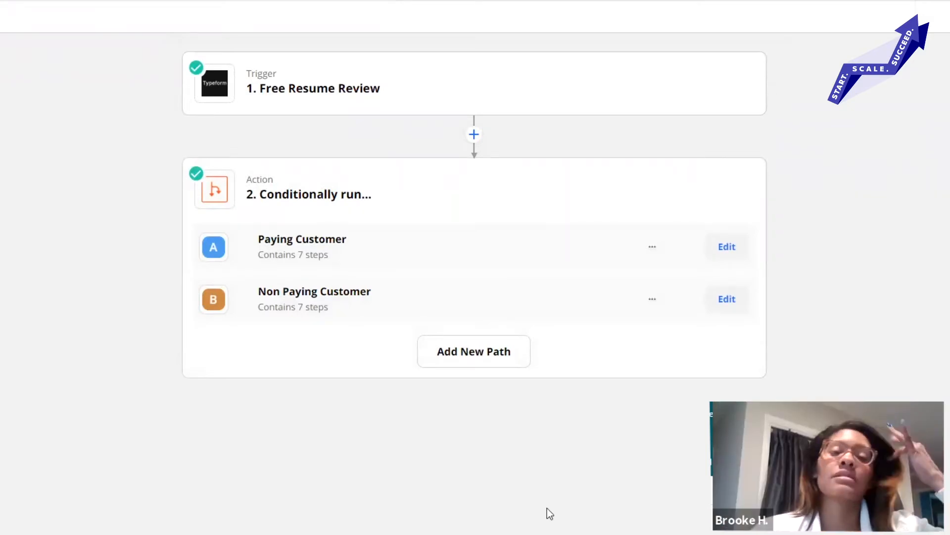
mouse_move(503, 275)
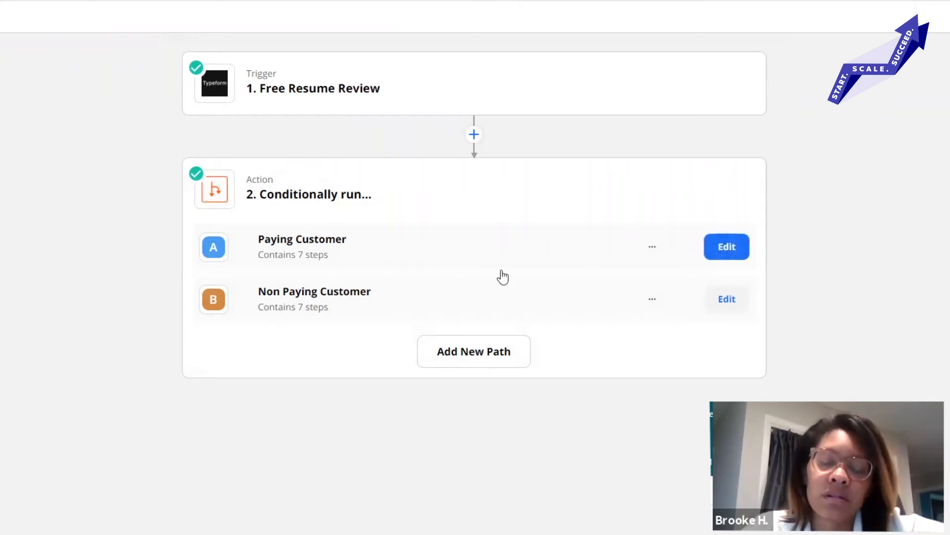
mouse_move(456, 267)
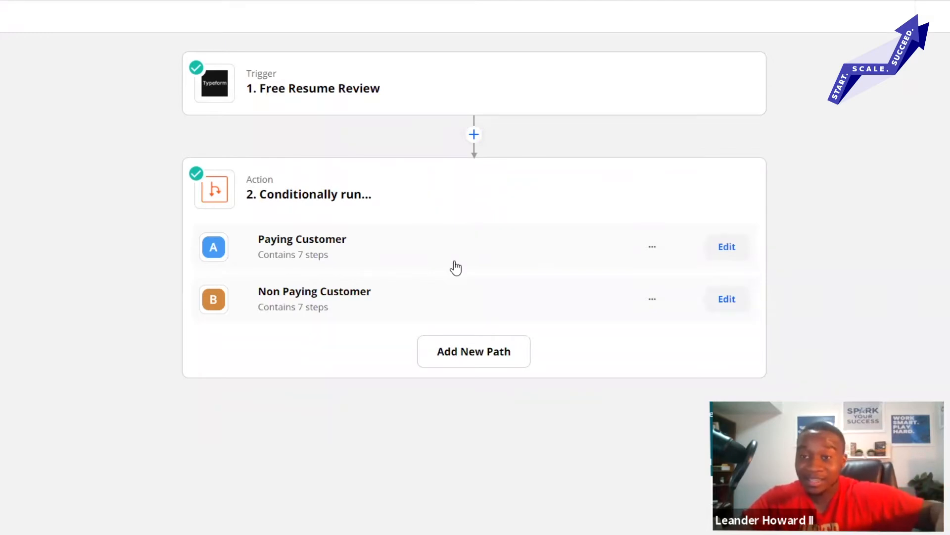
mouse_move(613, 263)
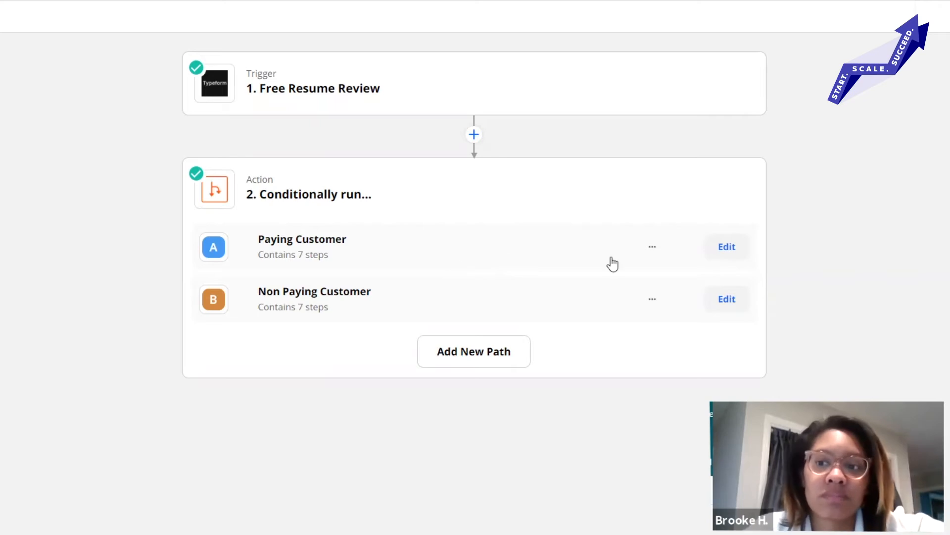
mouse_move(640, 261)
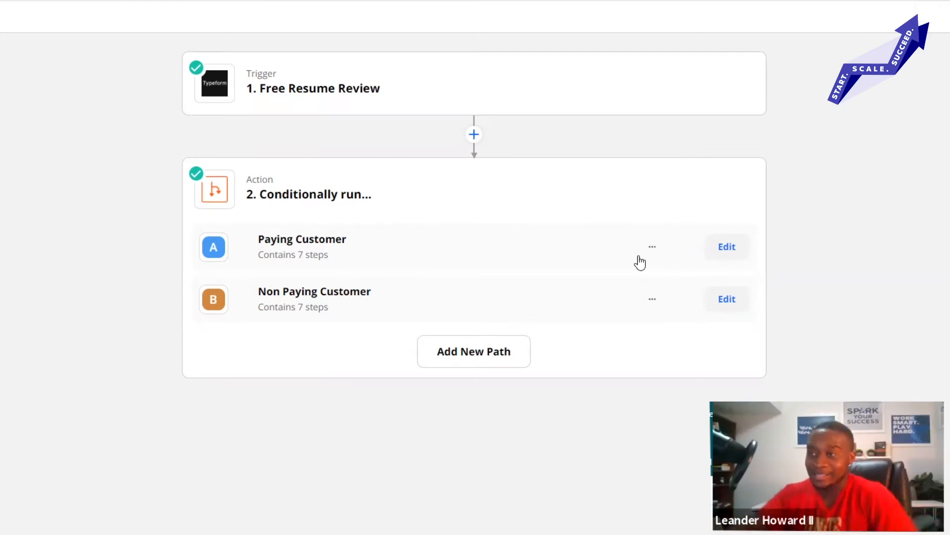
- Open Path A's rule: continue only if the readiness answer exactly matches 'Yes I am ready!'
left_click(727, 246)
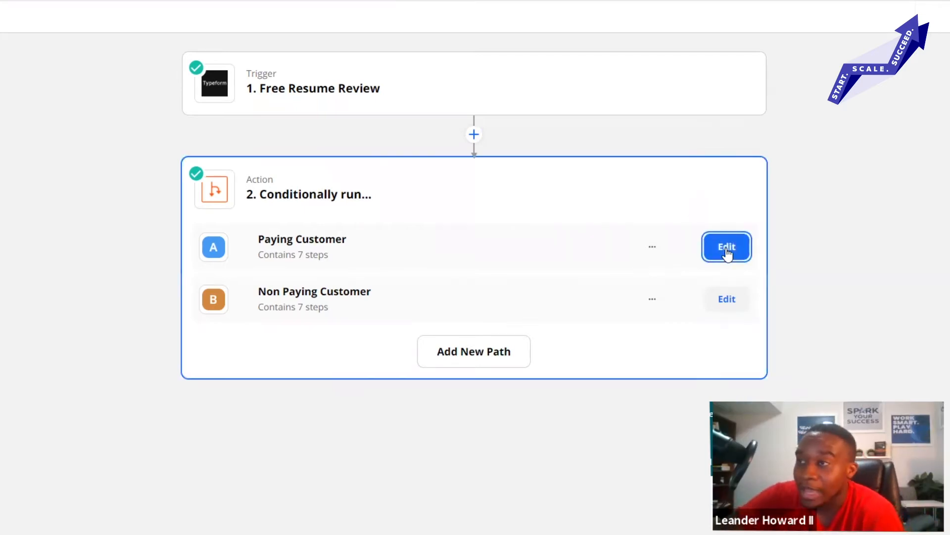
left_click(727, 246)
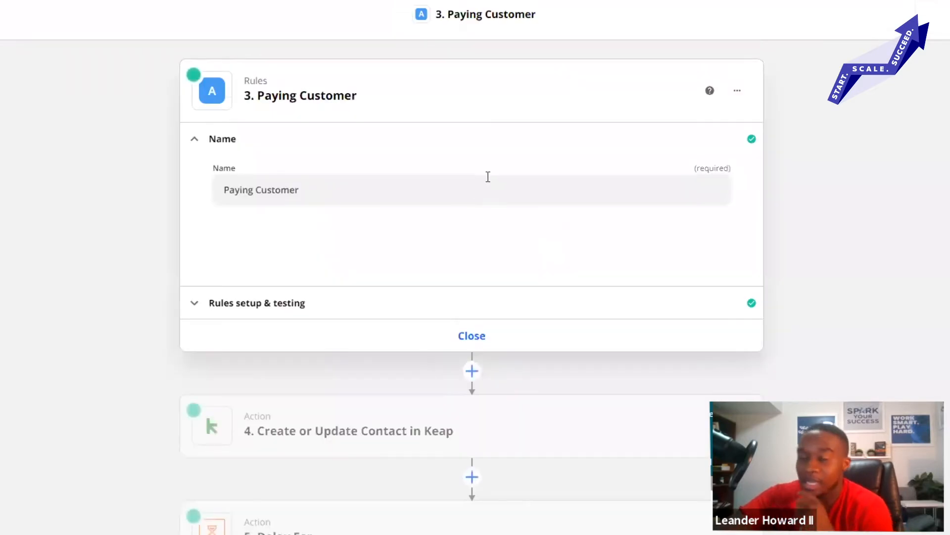
scroll("down", 3)
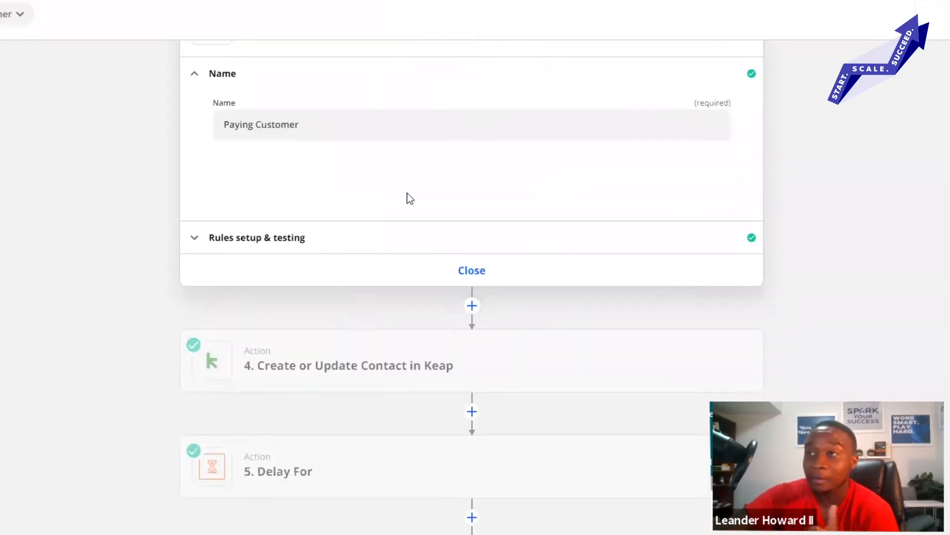
mouse_move(405, 211)
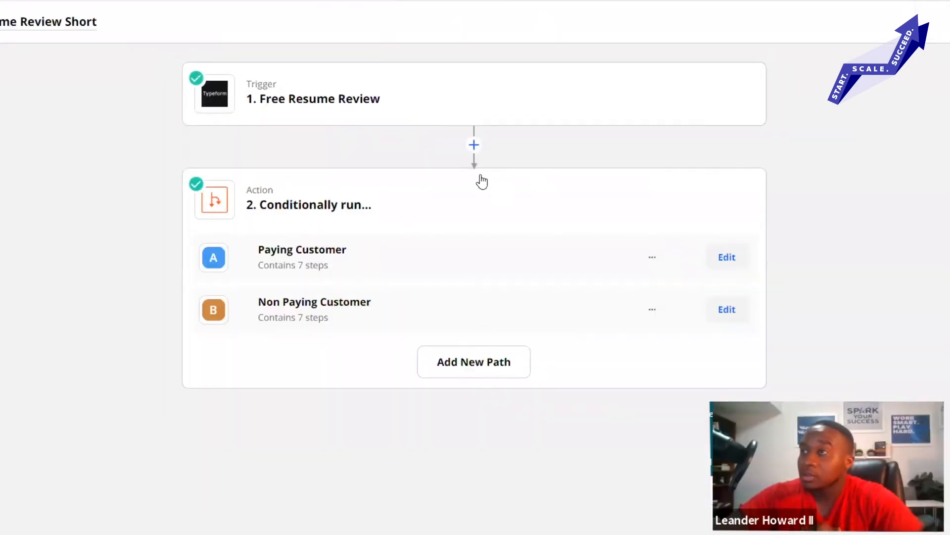
left_click(474, 144)
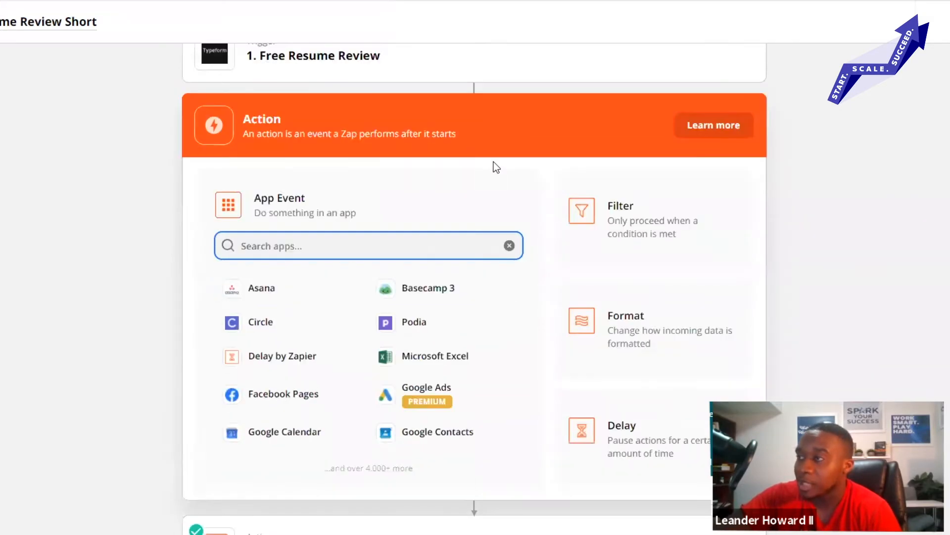
mouse_move(623, 246)
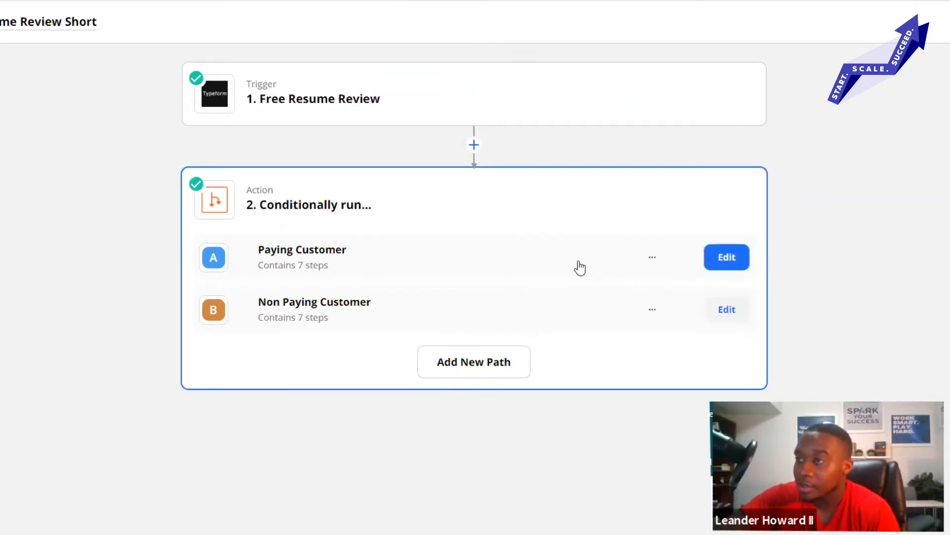
left_click(727, 257)
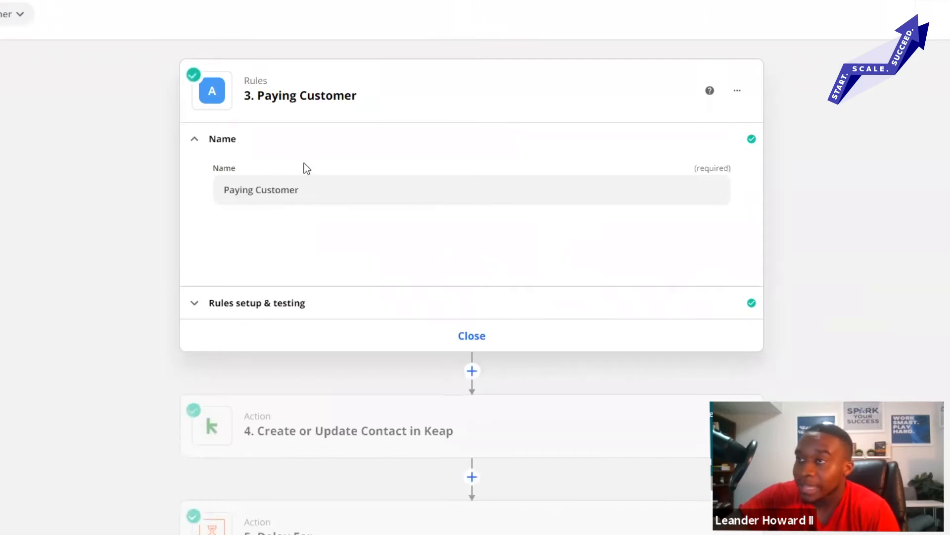
left_click(257, 302)
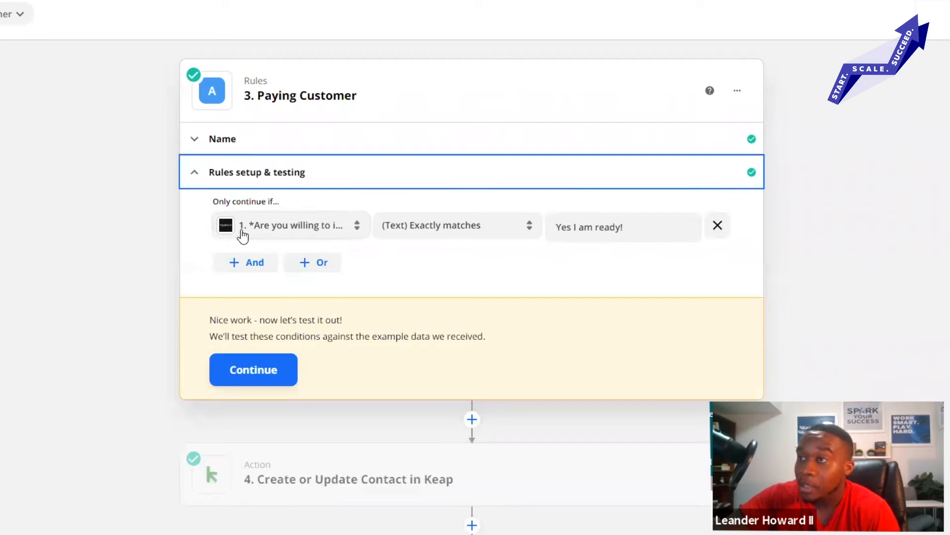
- Test the '(Text) Exactly matches Yes I am ready!' rule against the sample Typeform data
left_click(291, 226)
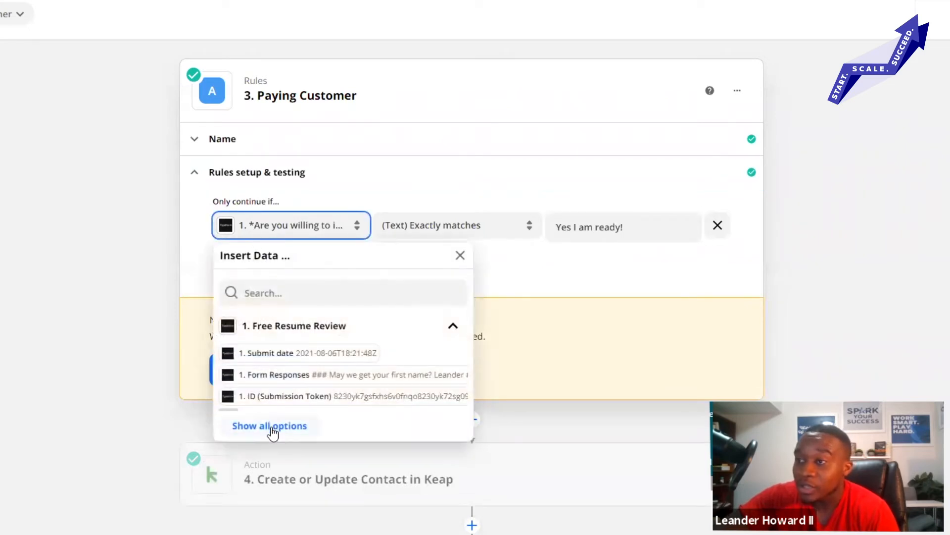
left_click(270, 426)
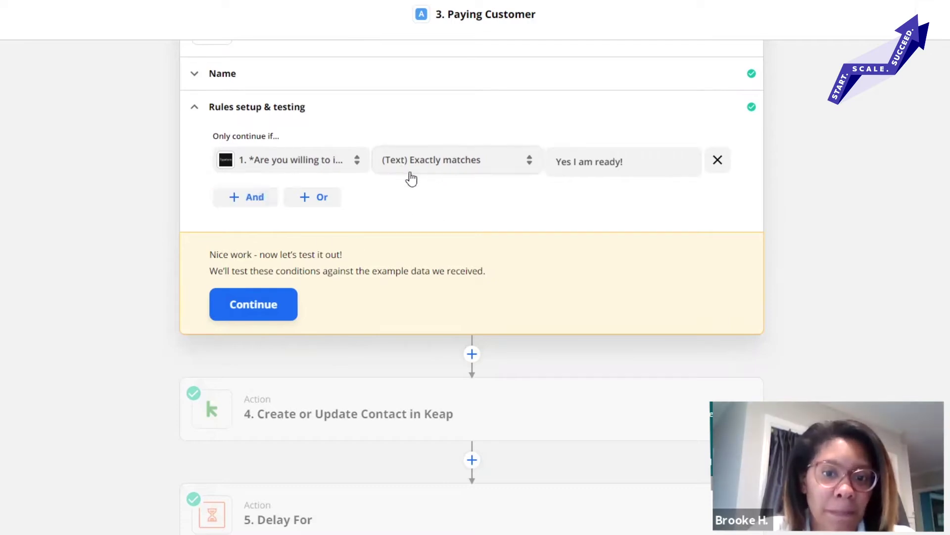
left_click(457, 159)
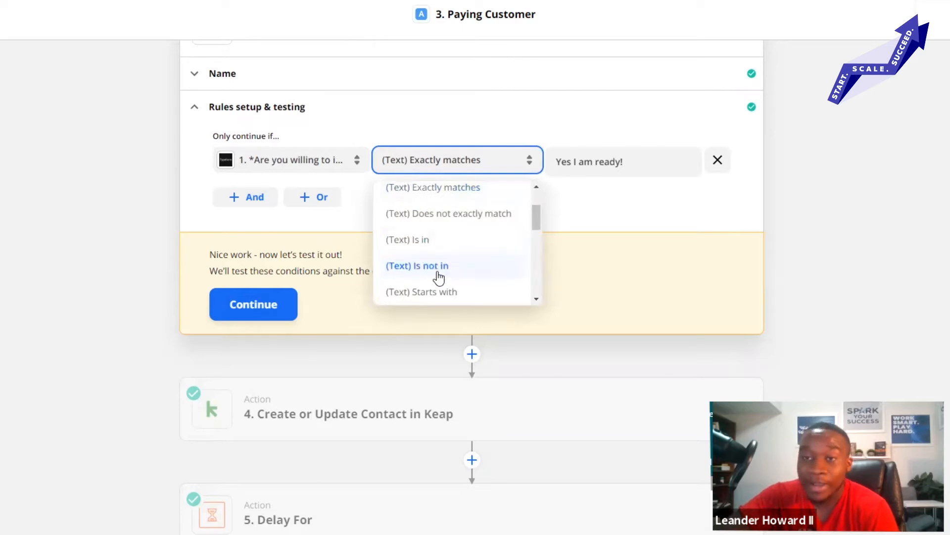
scroll("down", 3)
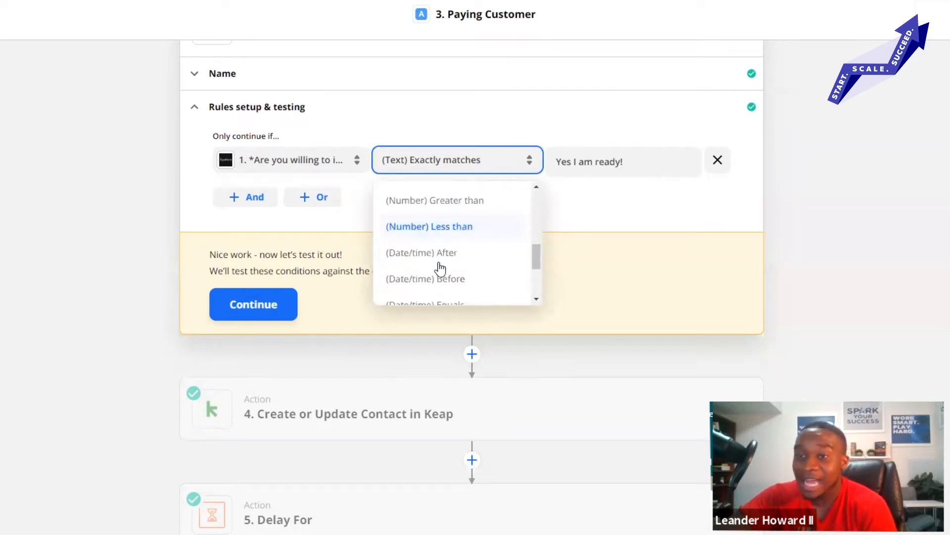
scroll("down", 3)
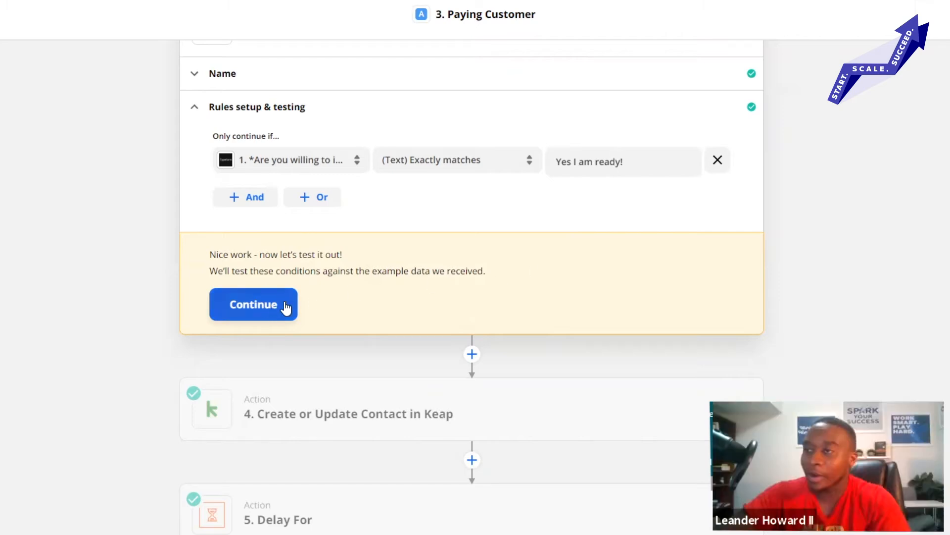
left_click(253, 303)
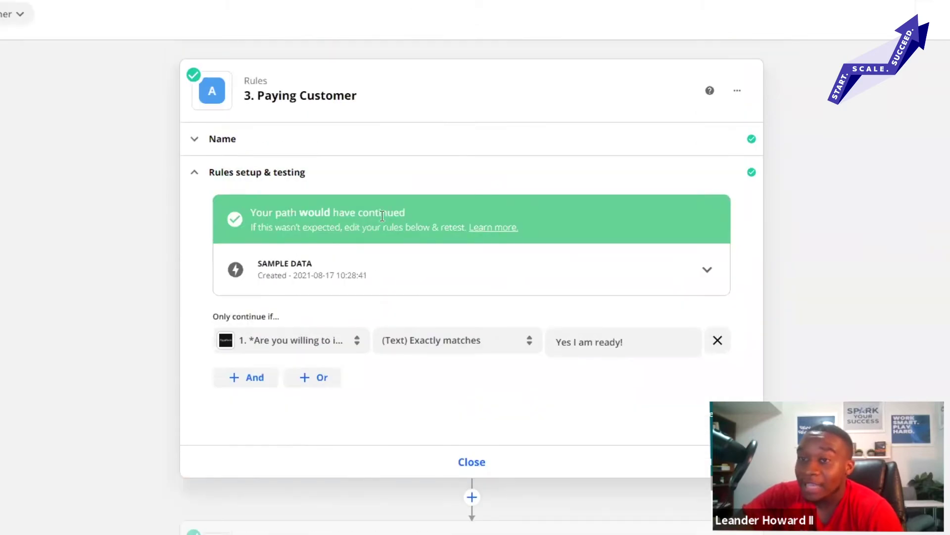
mouse_move(376, 292)
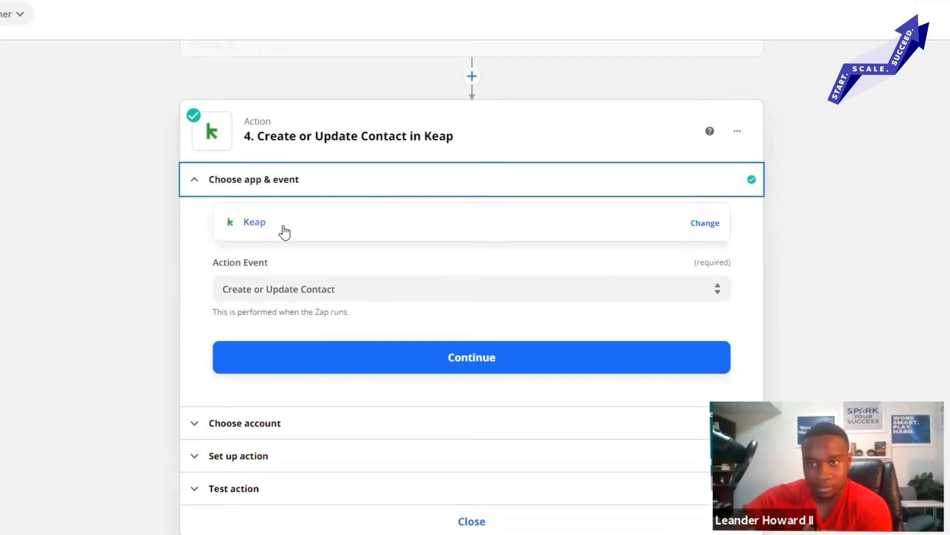
mouse_move(290, 230)
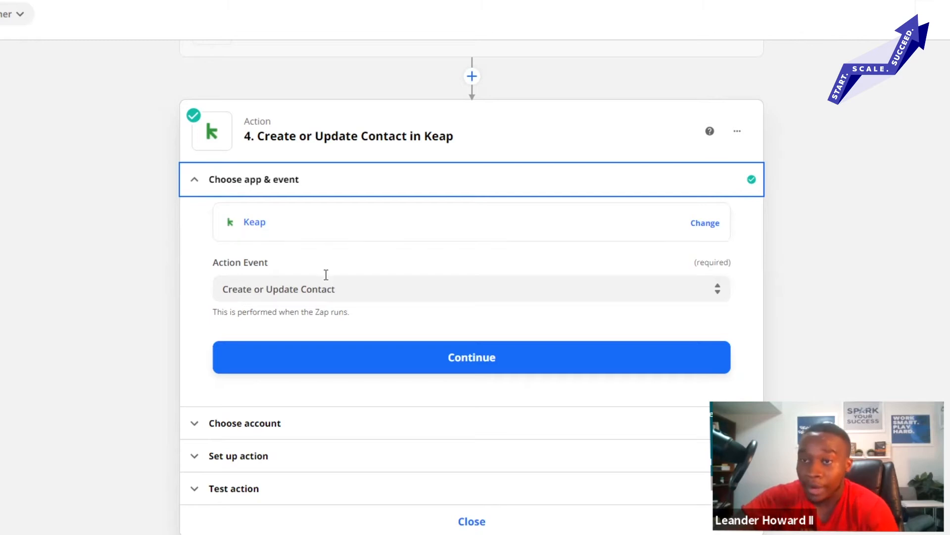
- Keep Create or Update Contact as the Keap action event and confirm the connected account
left_click(471, 289)
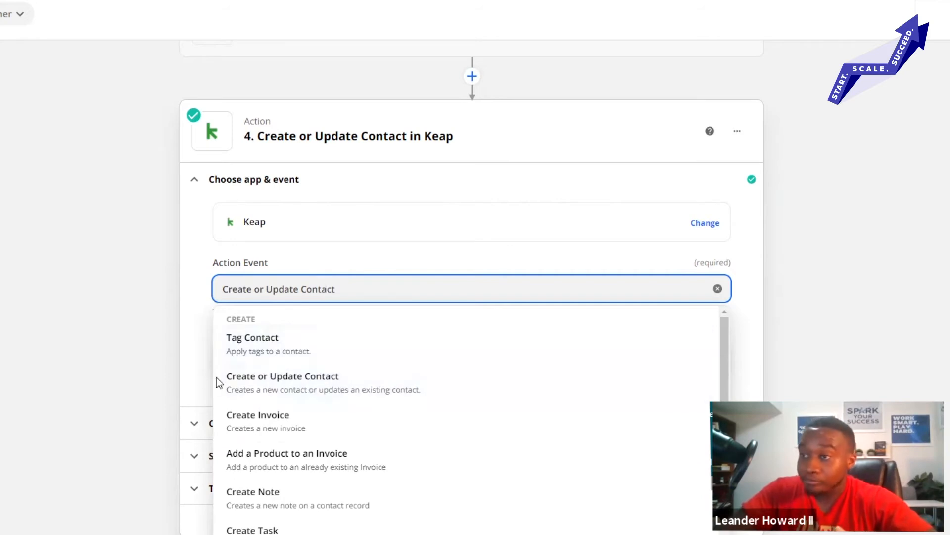
left_click(283, 376)
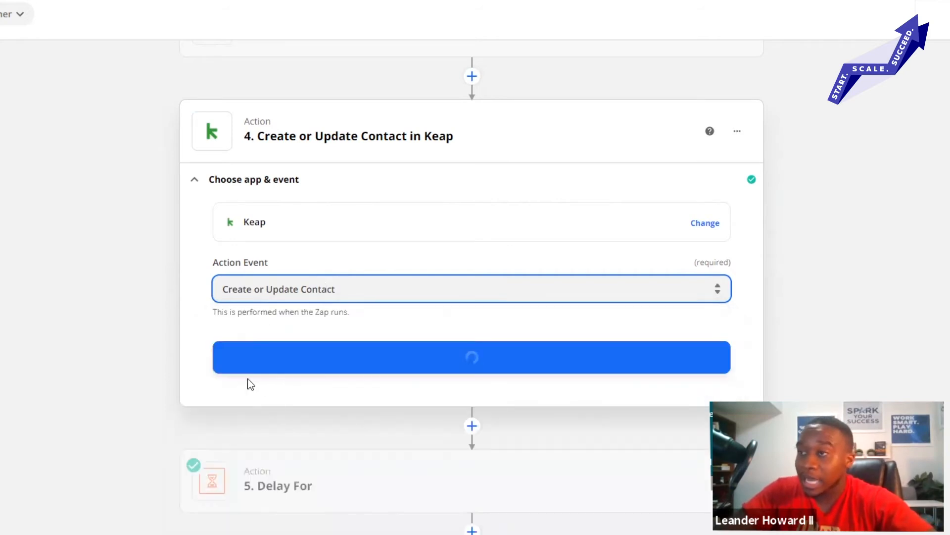
left_click(472, 357)
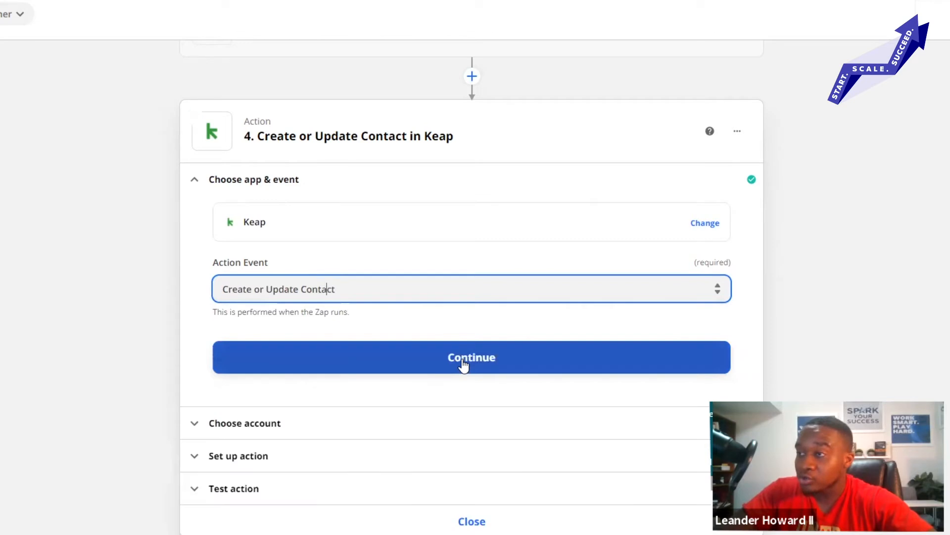
left_click(471, 358)
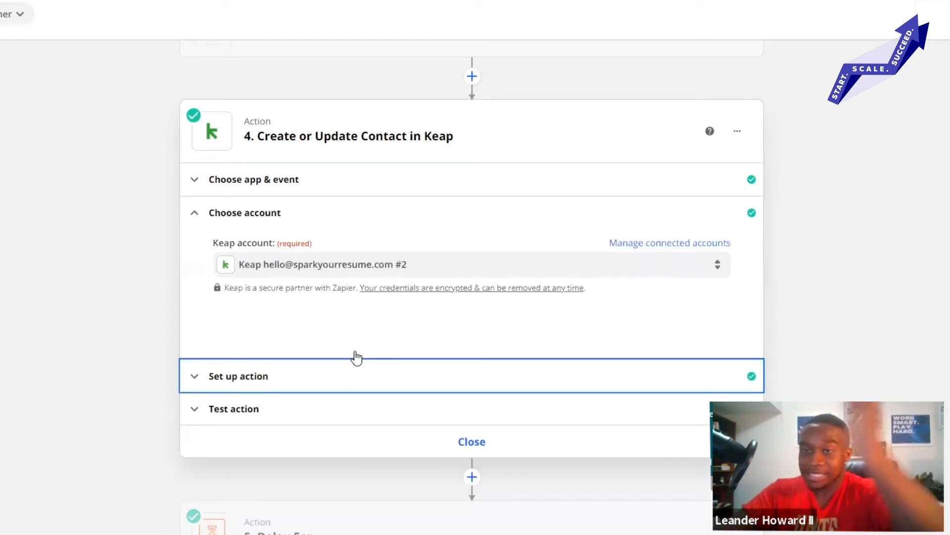
- Review Keap contact mappings for email, names, website, phone and the Paying Leads tag
left_click(238, 376)
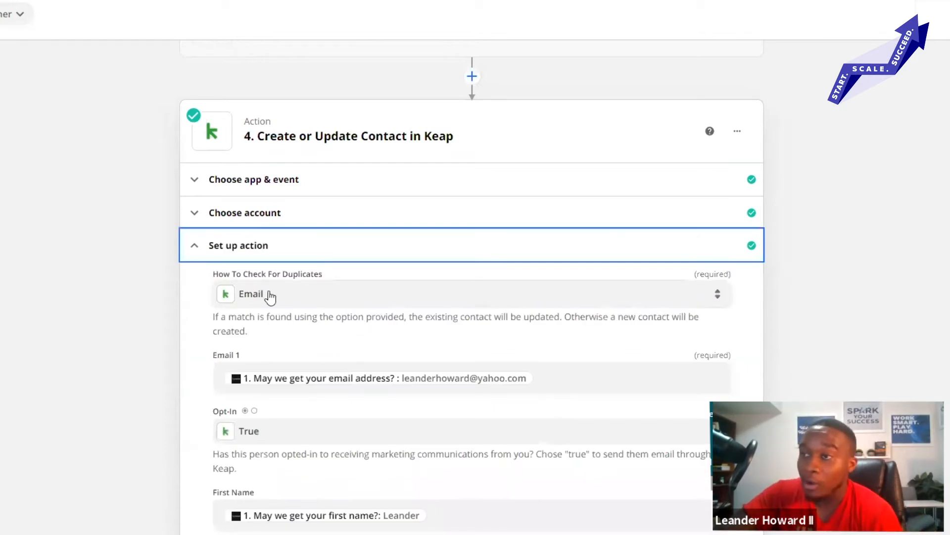
scroll("down", 3)
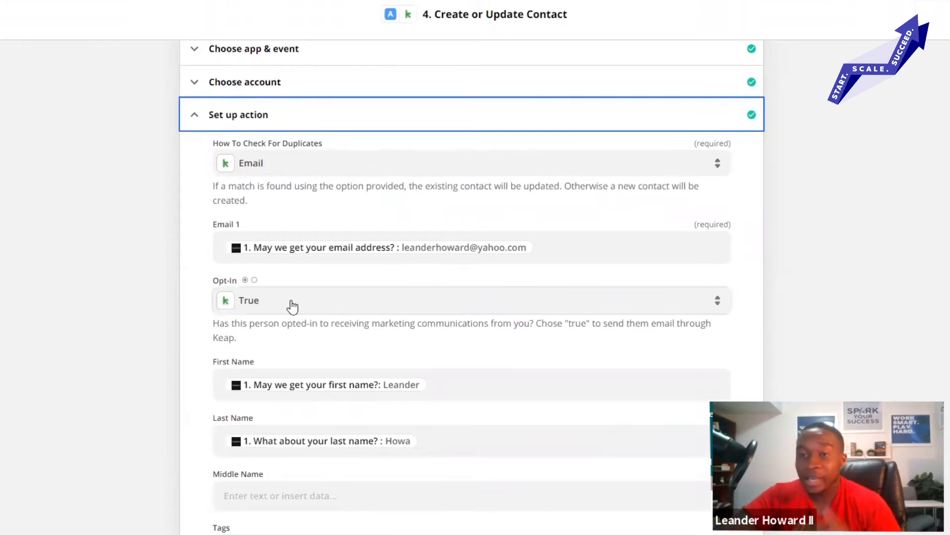
scroll("down", 3)
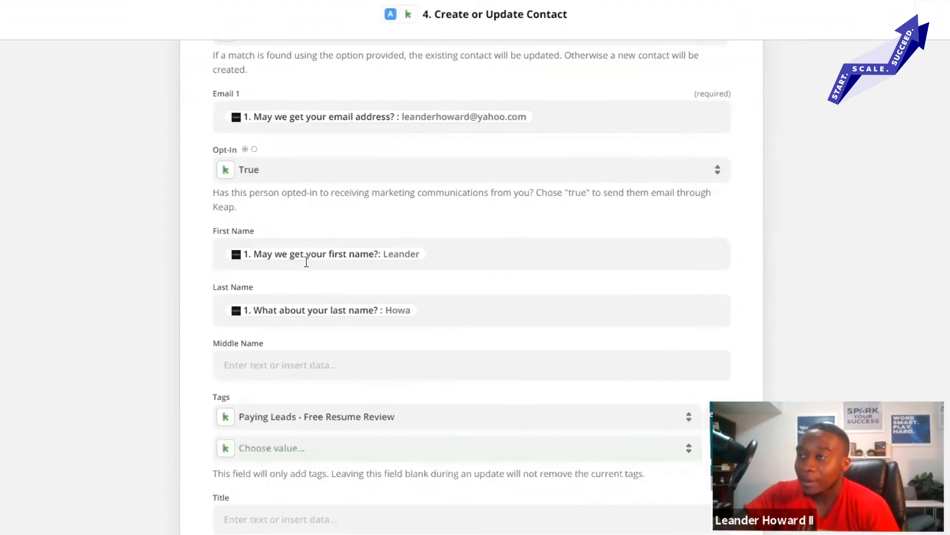
scroll("down", 3)
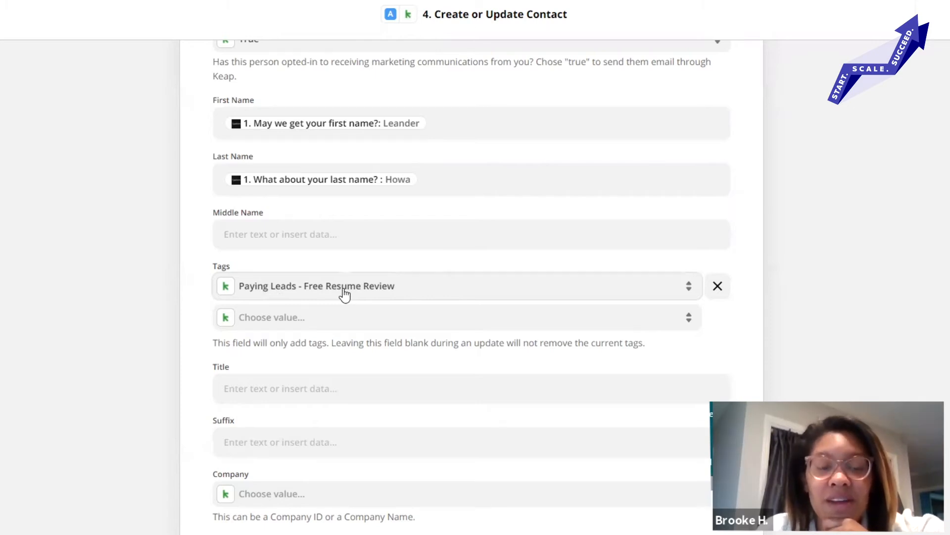
mouse_move(359, 305)
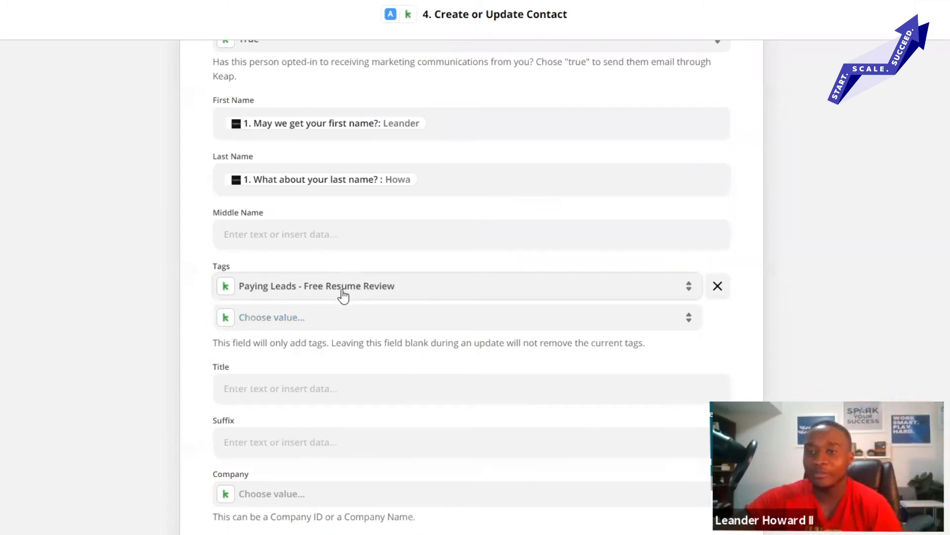
scroll("down", 3)
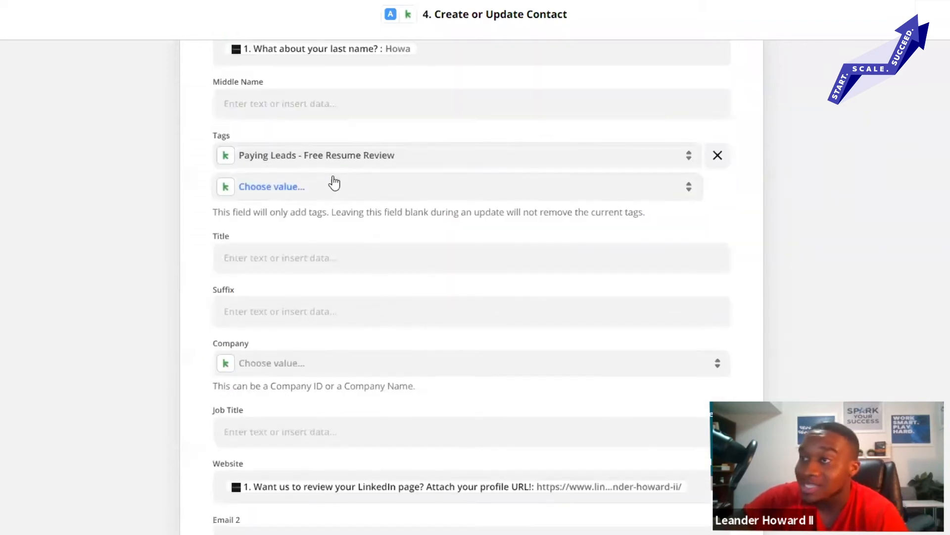
scroll("down", 3)
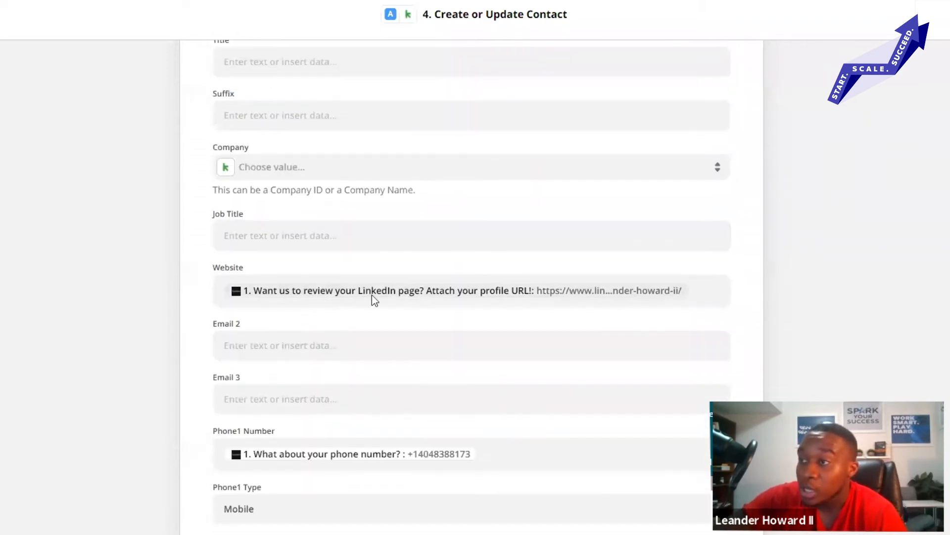
mouse_move(538, 326)
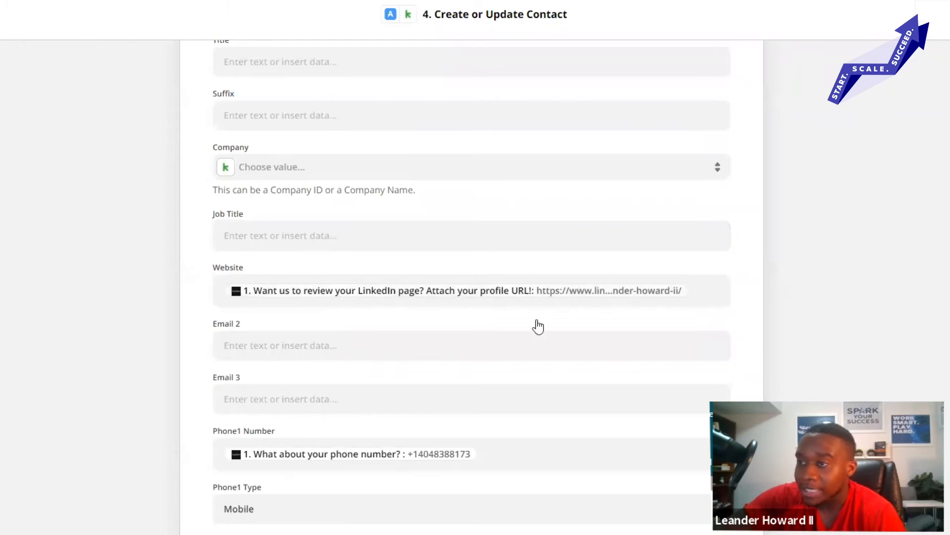
scroll("down", 3)
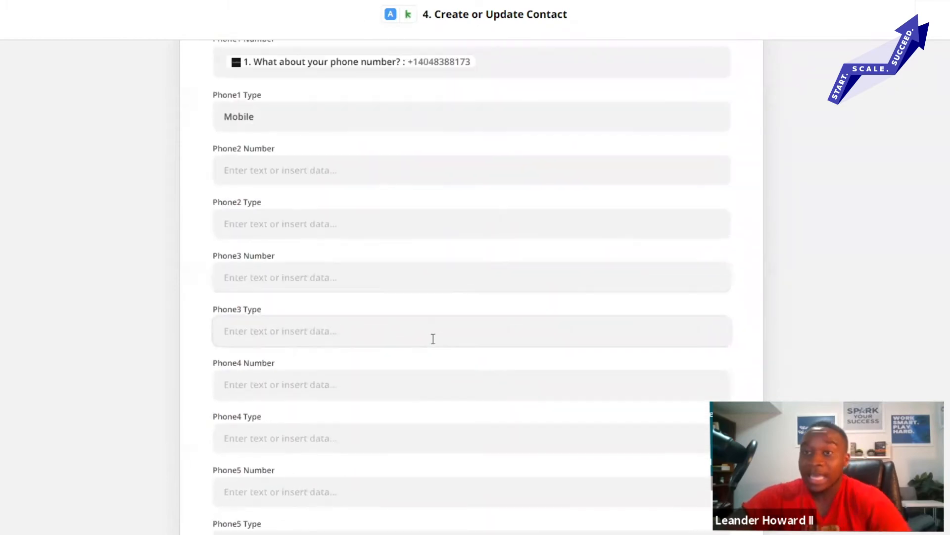
scroll("down", 3)
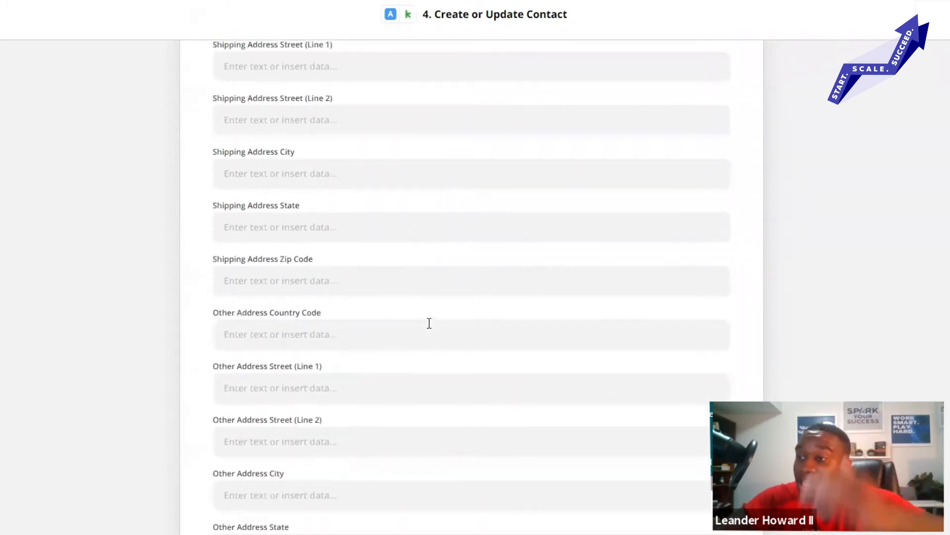
scroll("down", 3)
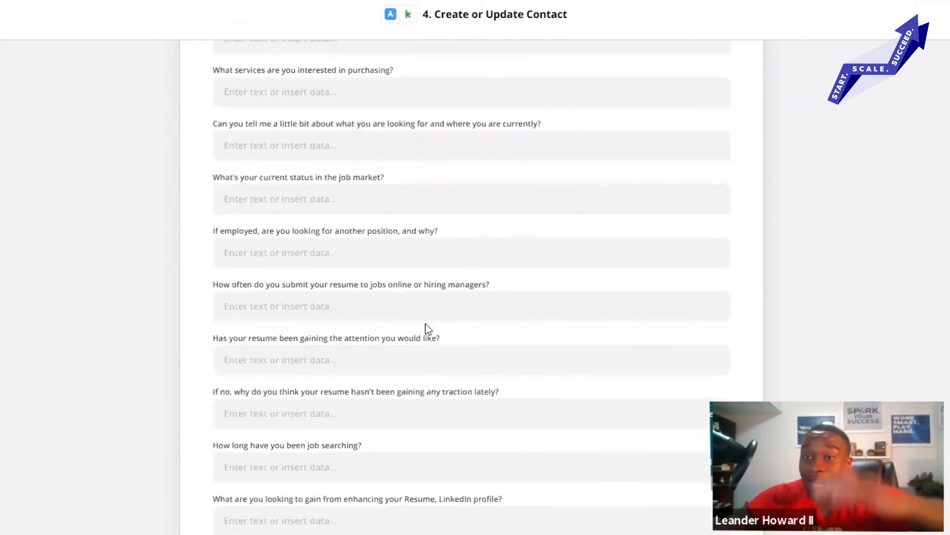
scroll("down", 3)
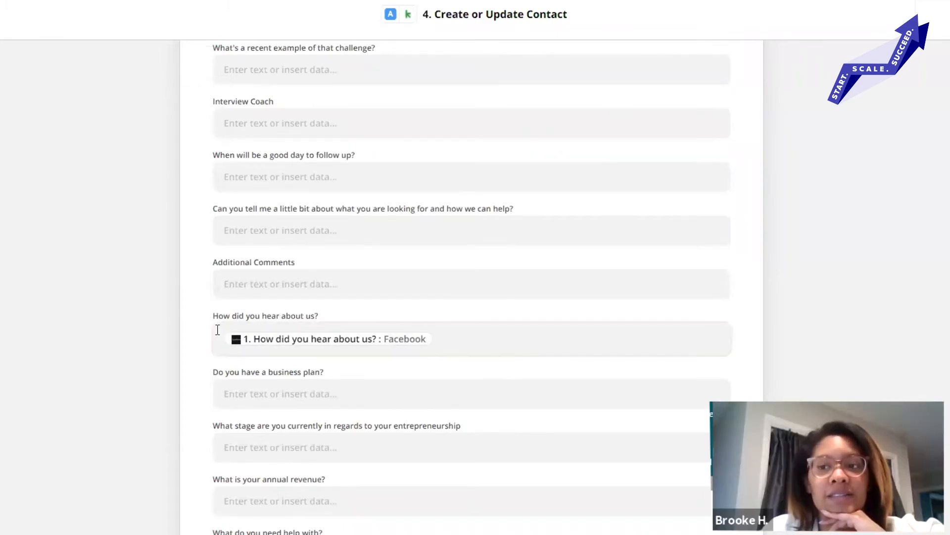
mouse_move(229, 311)
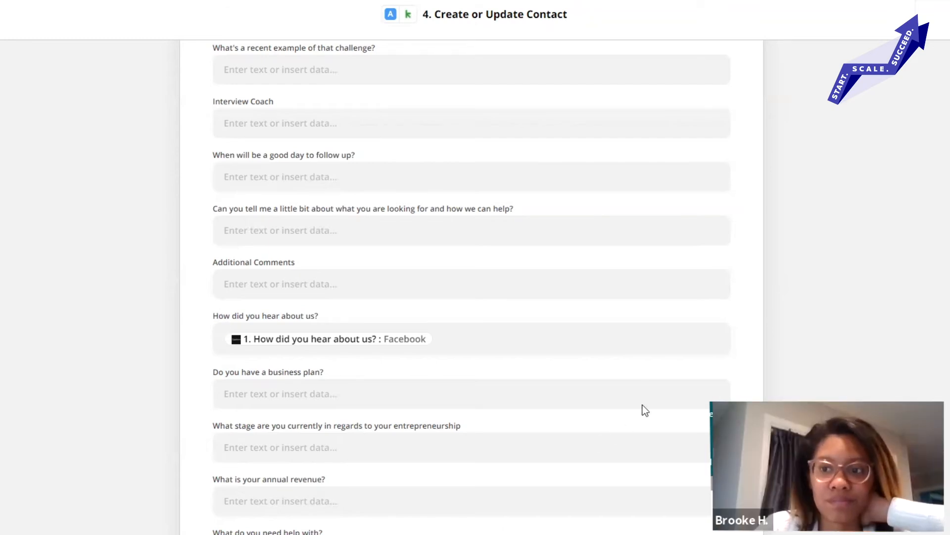
mouse_move(621, 419)
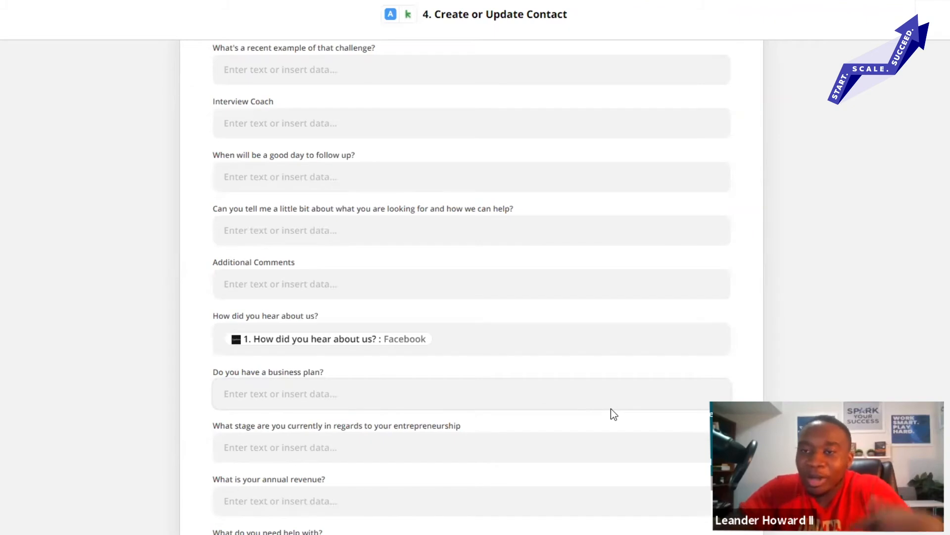
mouse_move(482, 318)
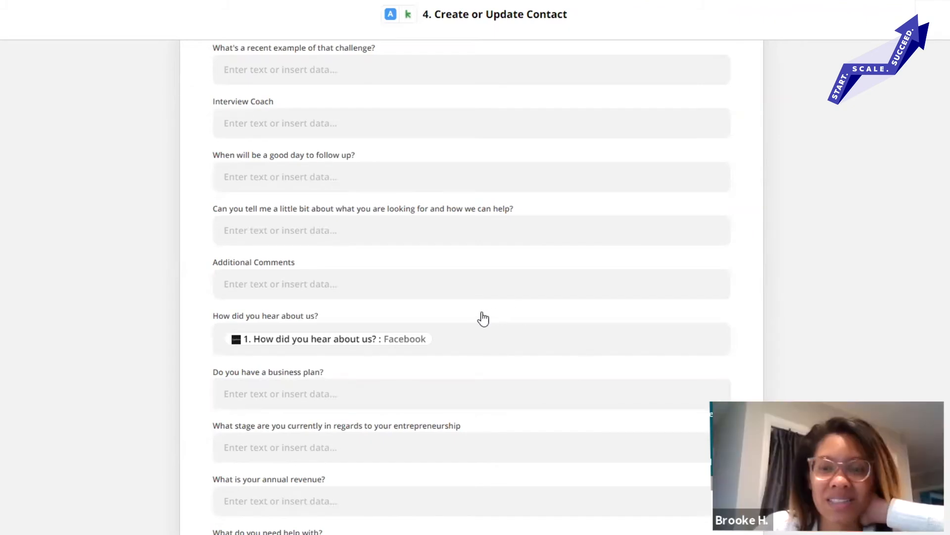
scroll("down", 3)
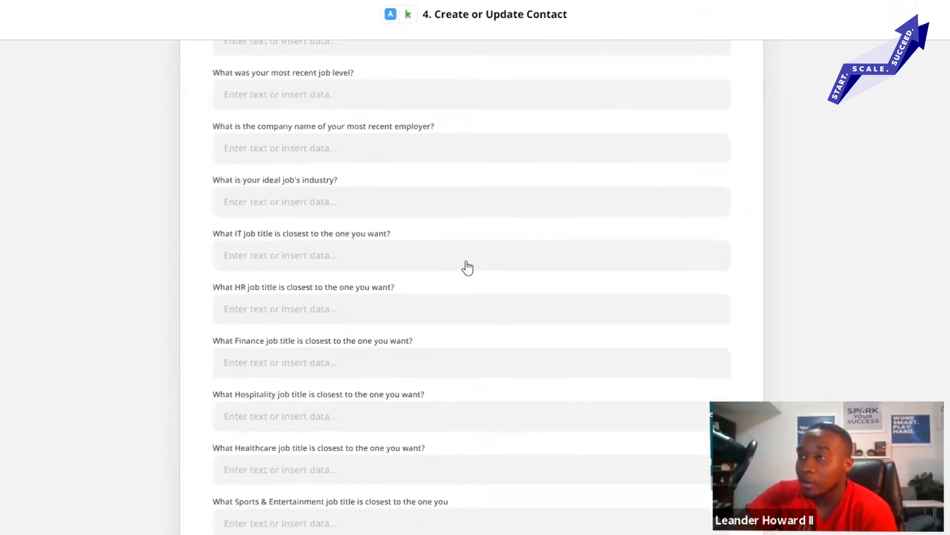
scroll("down", 3)
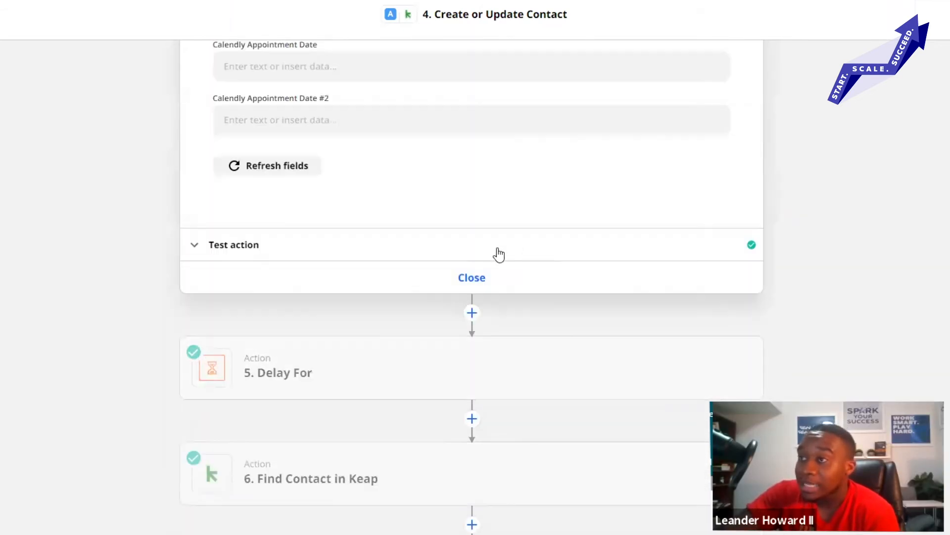
scroll("down", 3)
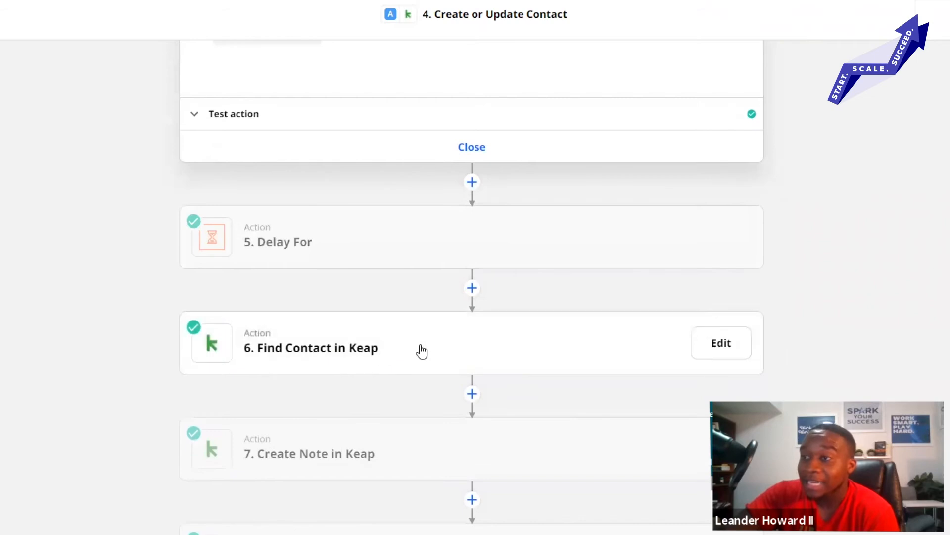
scroll("down", 3)
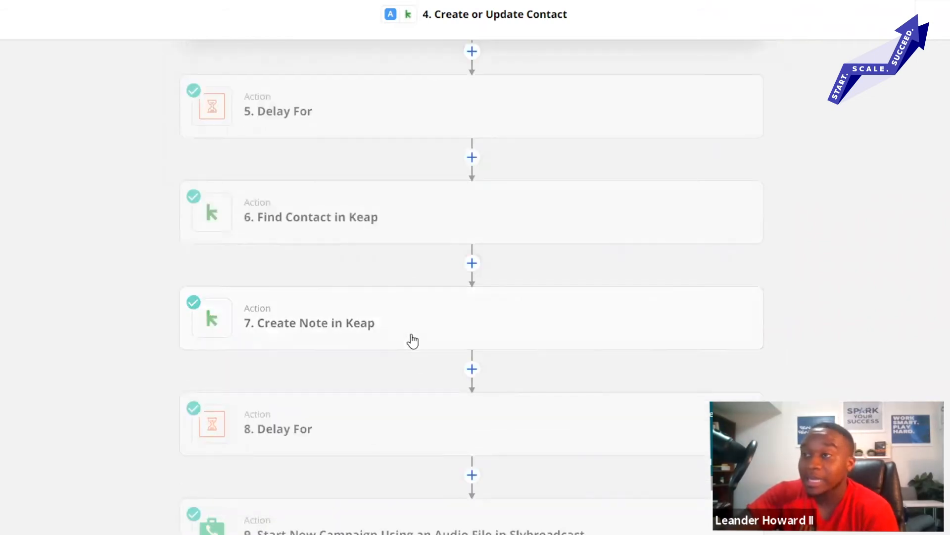
mouse_move(413, 338)
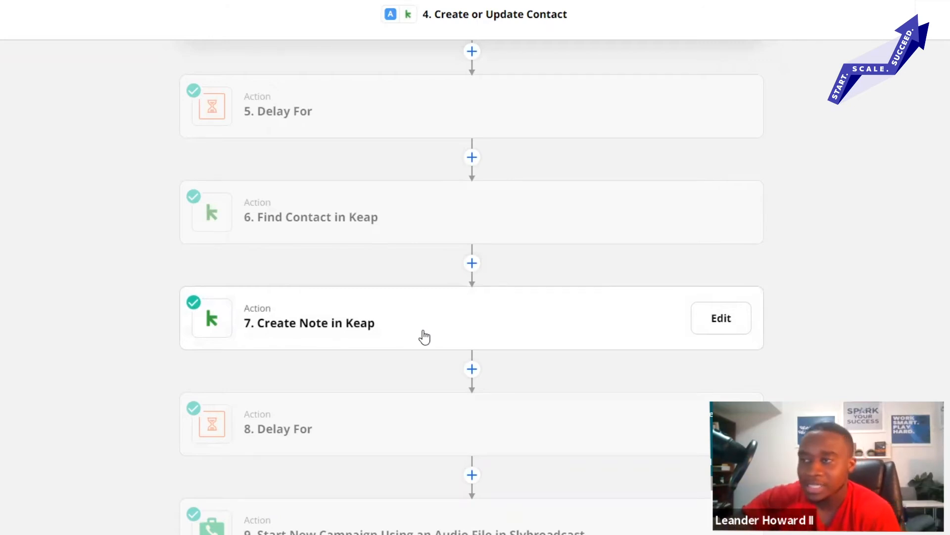
mouse_move(383, 325)
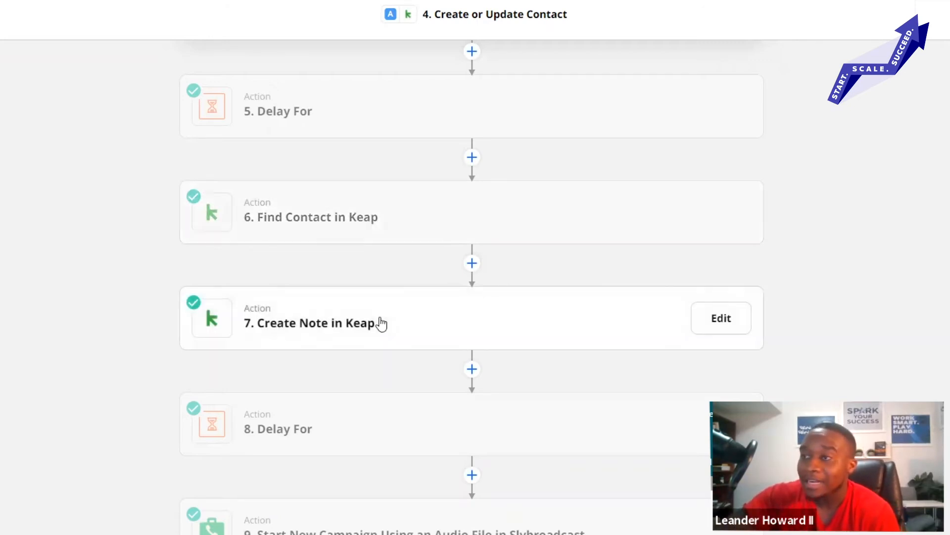
mouse_move(387, 320)
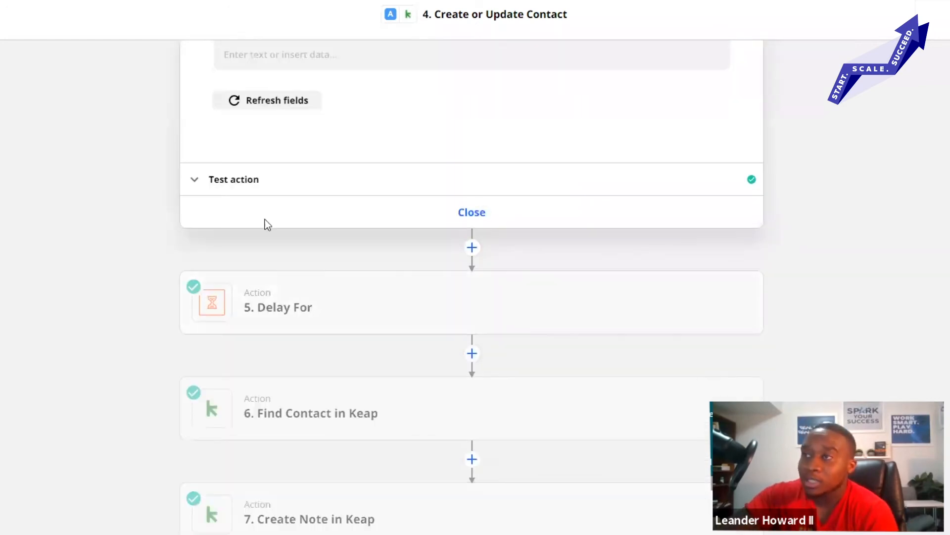
scroll("up", 3)
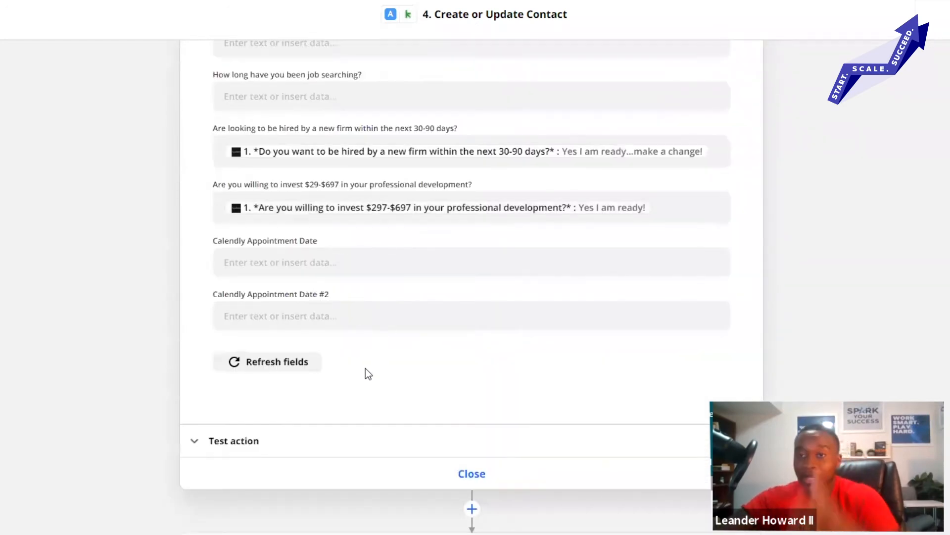
scroll("down", 3)
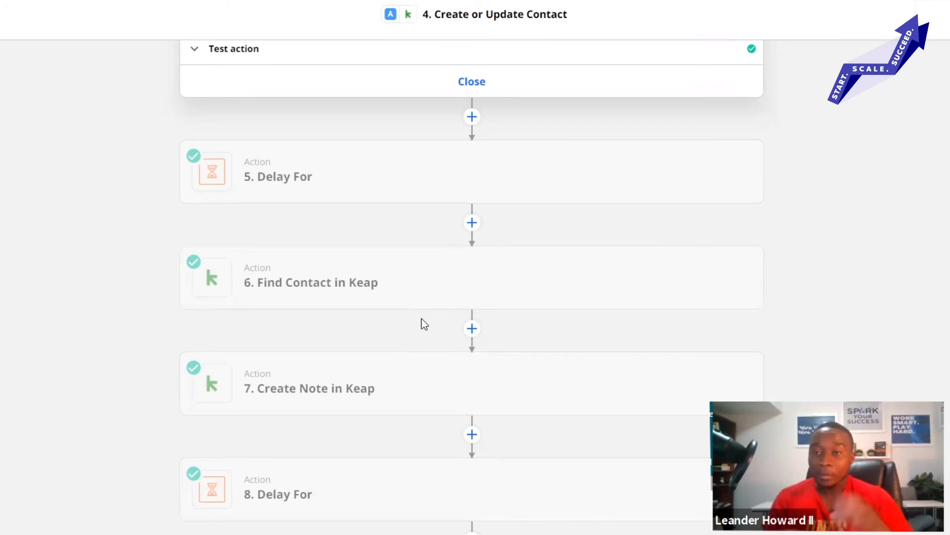
mouse_move(498, 270)
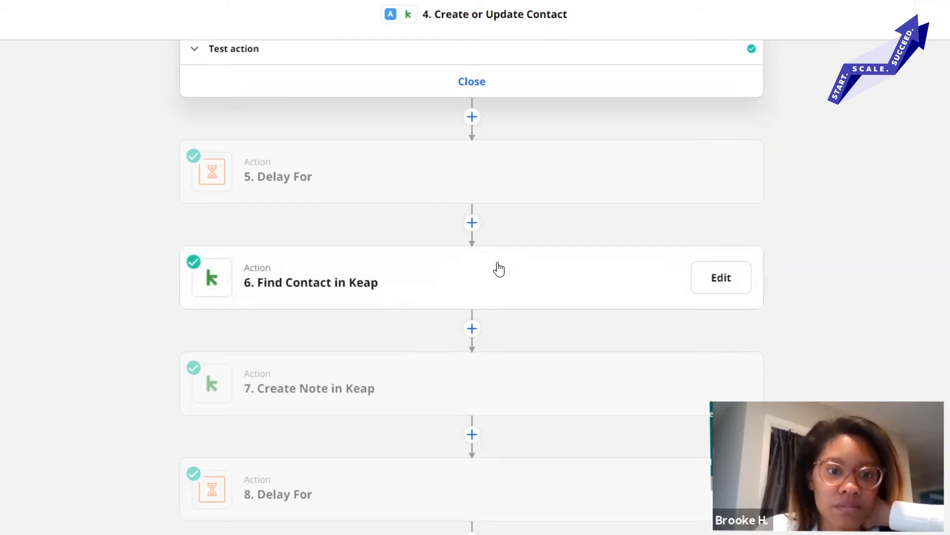
mouse_move(519, 267)
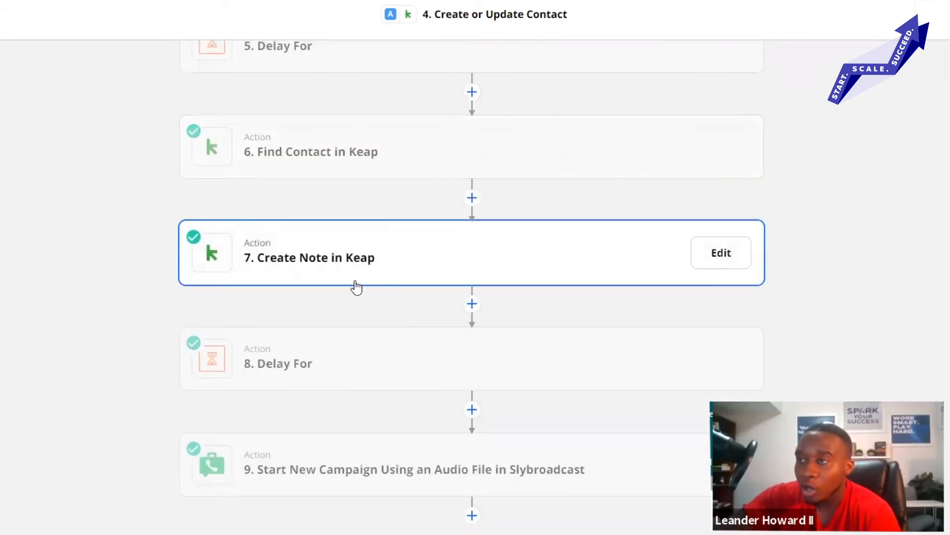
- Review the Create Note in Keap step's configured fields and its successful test result
left_click(721, 253)
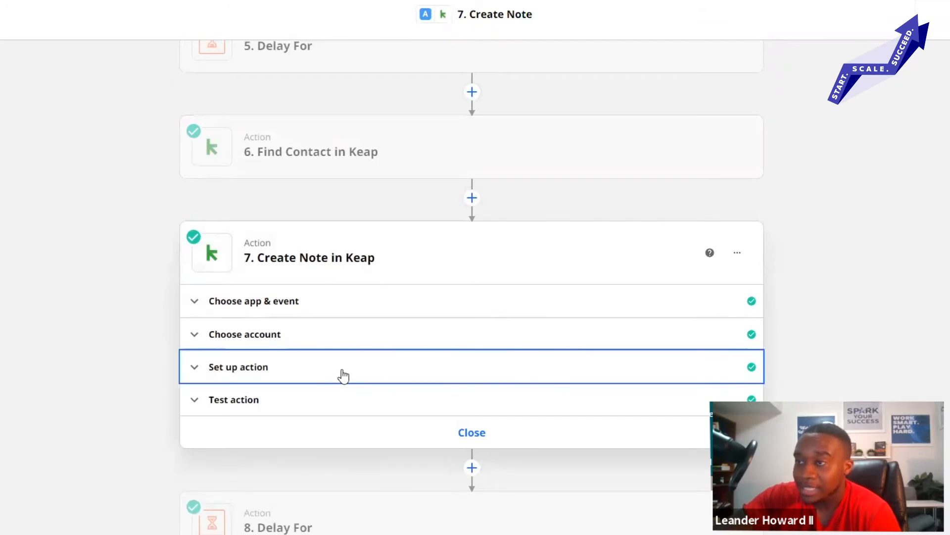
left_click(239, 366)
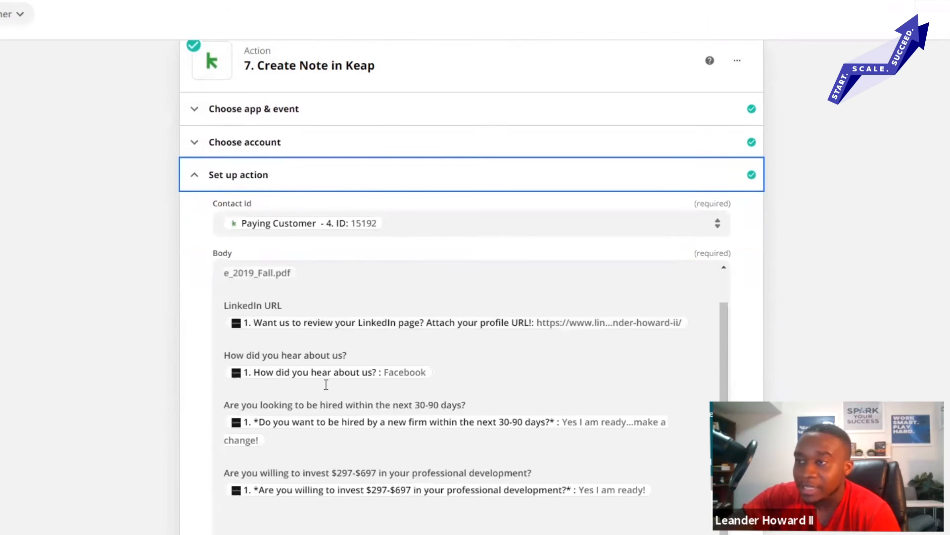
scroll("down", 3)
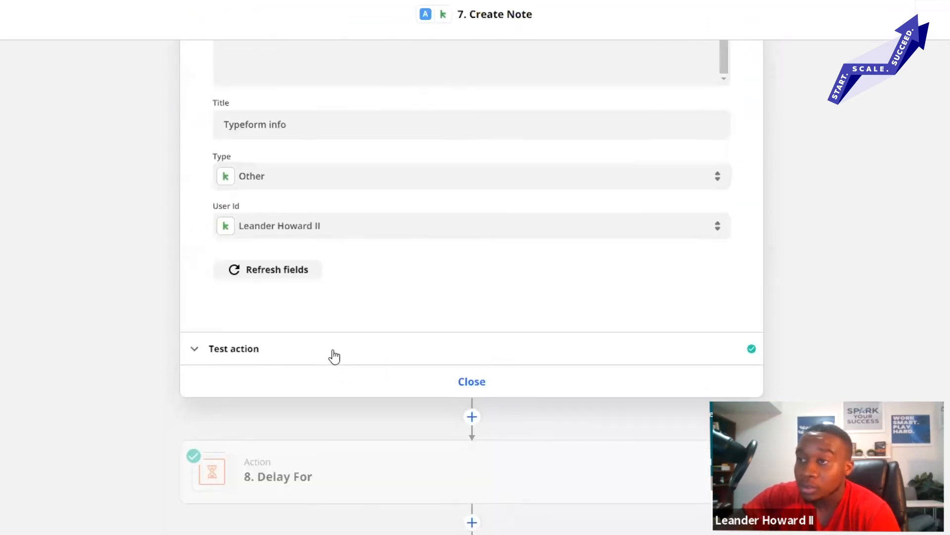
left_click(233, 348)
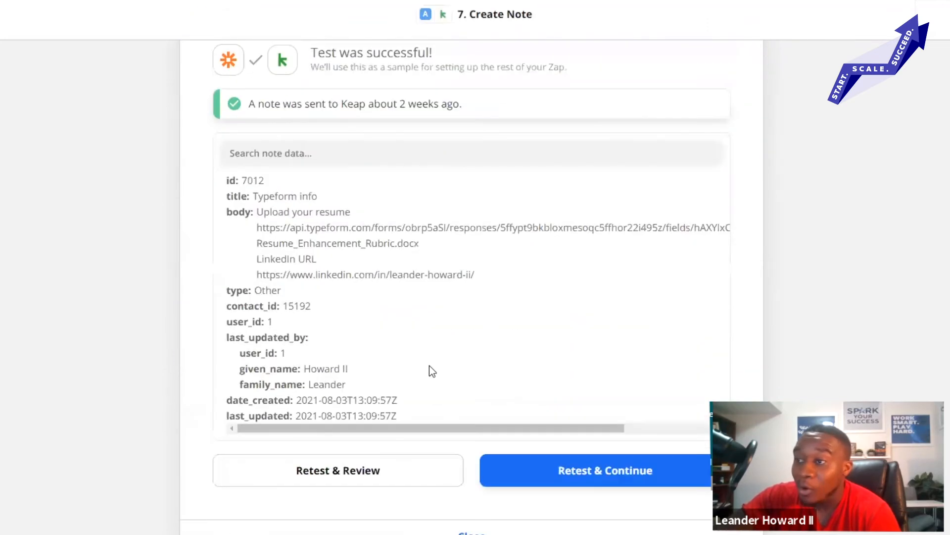
scroll("down", 3)
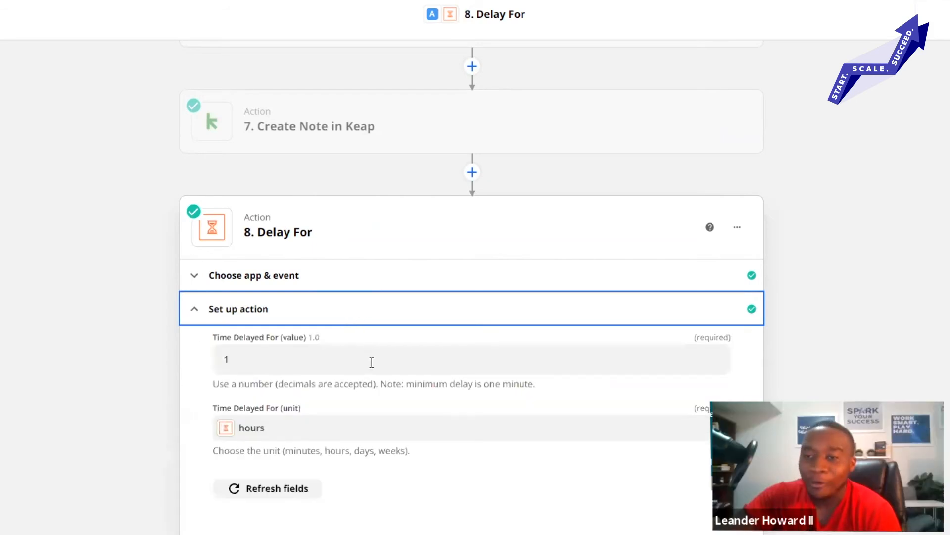
- Retest the one-hour Delay For step and continue to the next step
scroll("down", 3)
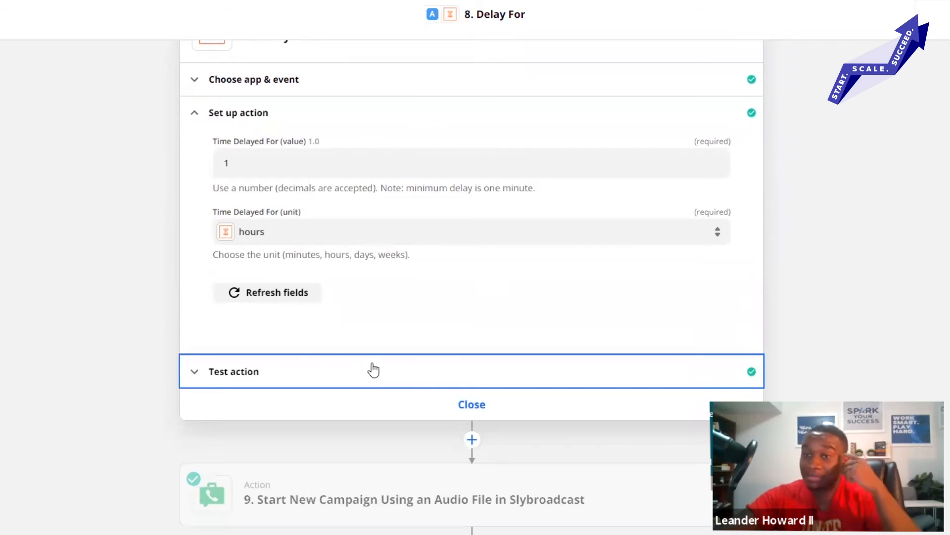
left_click(372, 371)
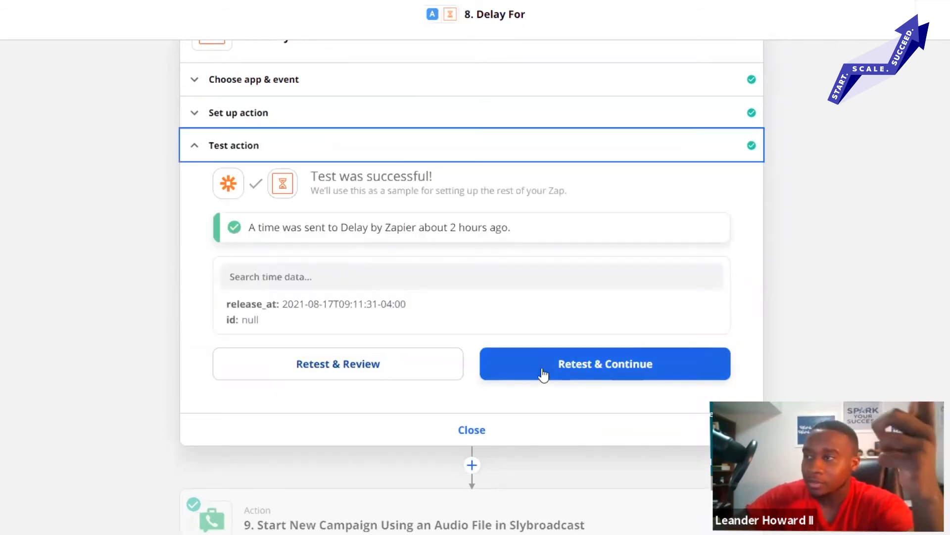
left_click(605, 364)
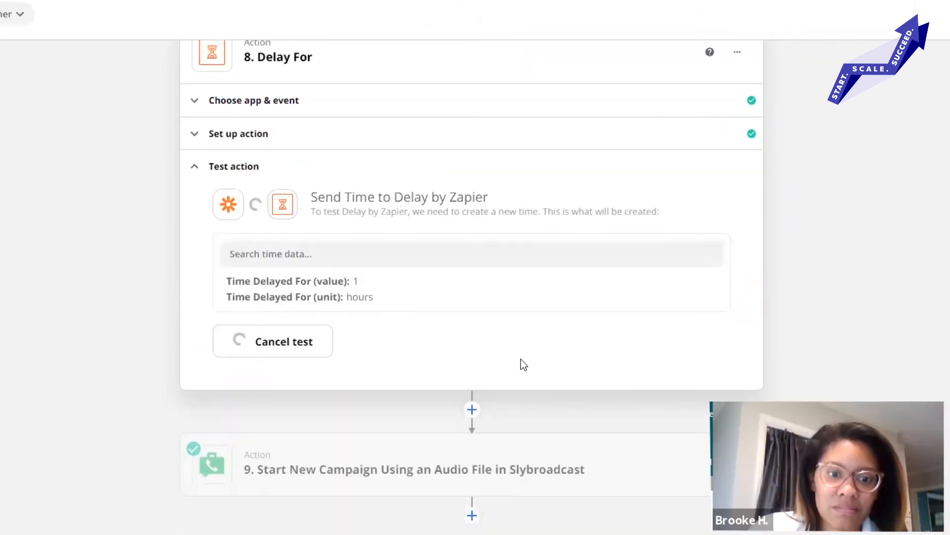
mouse_move(531, 326)
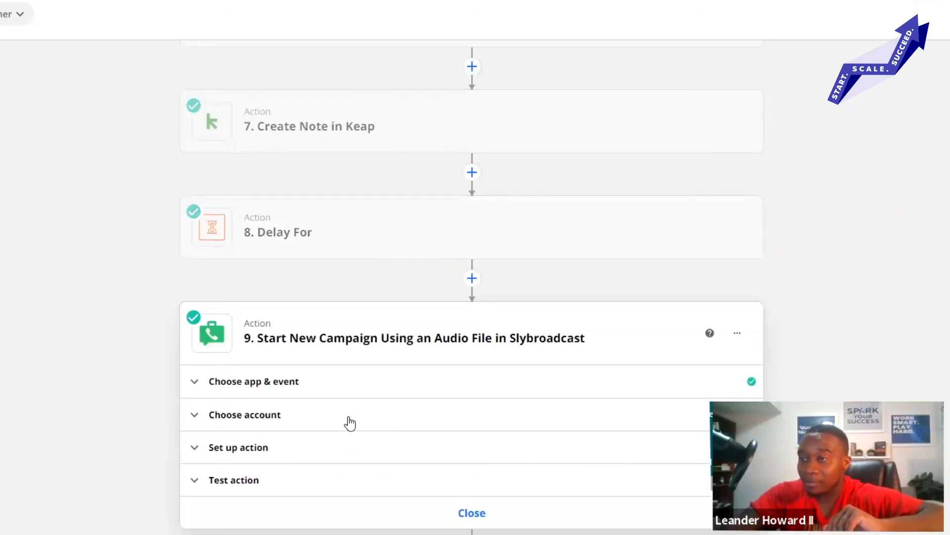
left_click(244, 415)
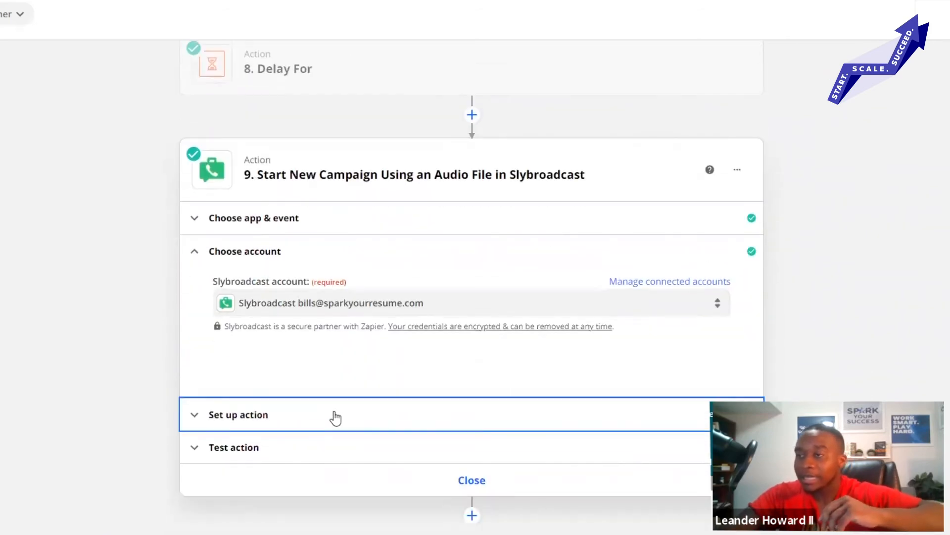
left_click(238, 415)
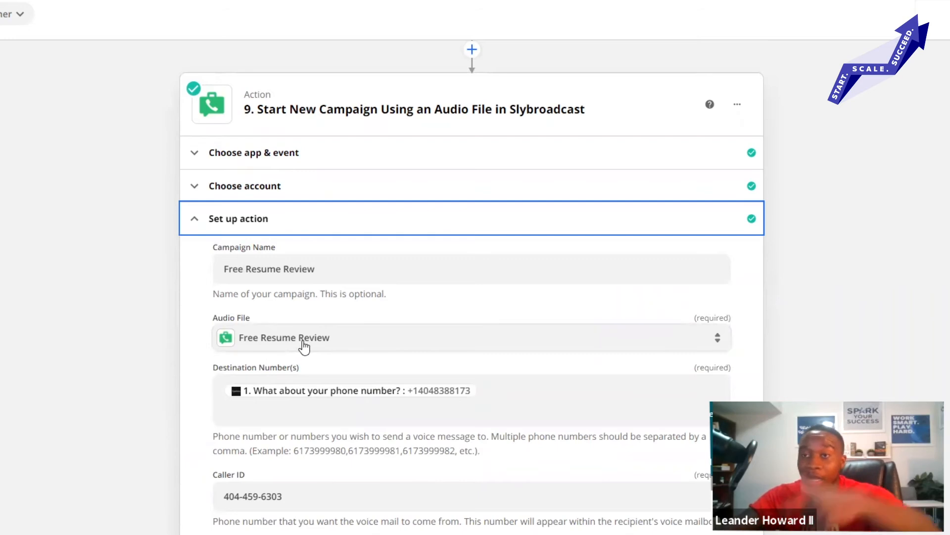
scroll("down", 3)
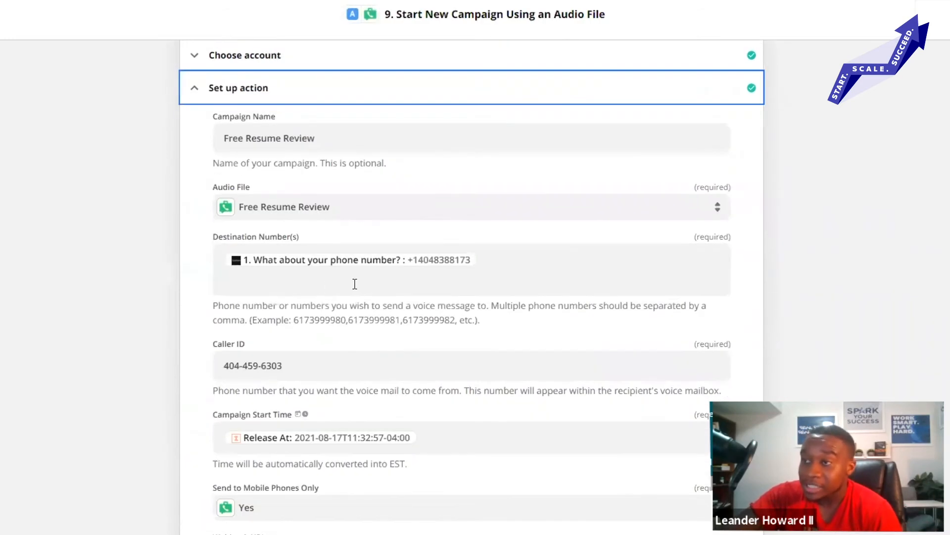
mouse_move(300, 374)
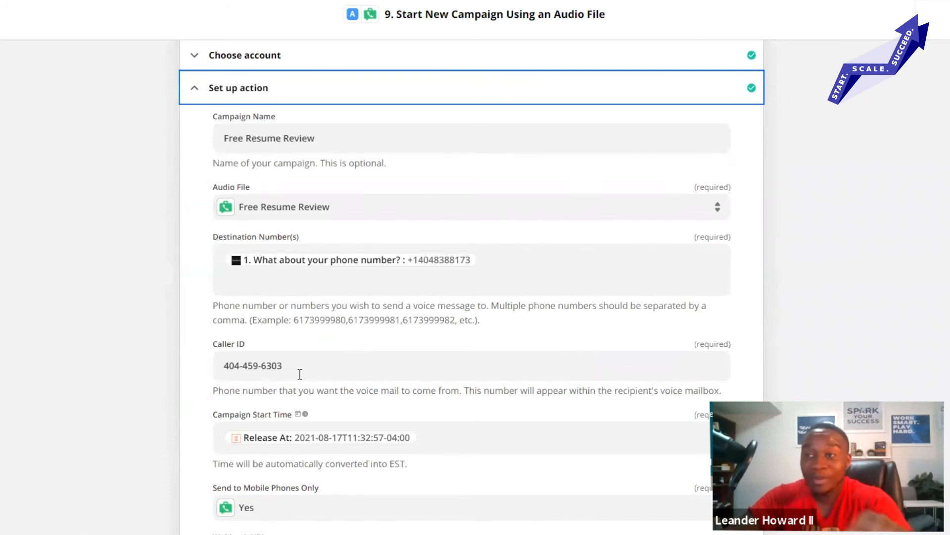
scroll("down", 3)
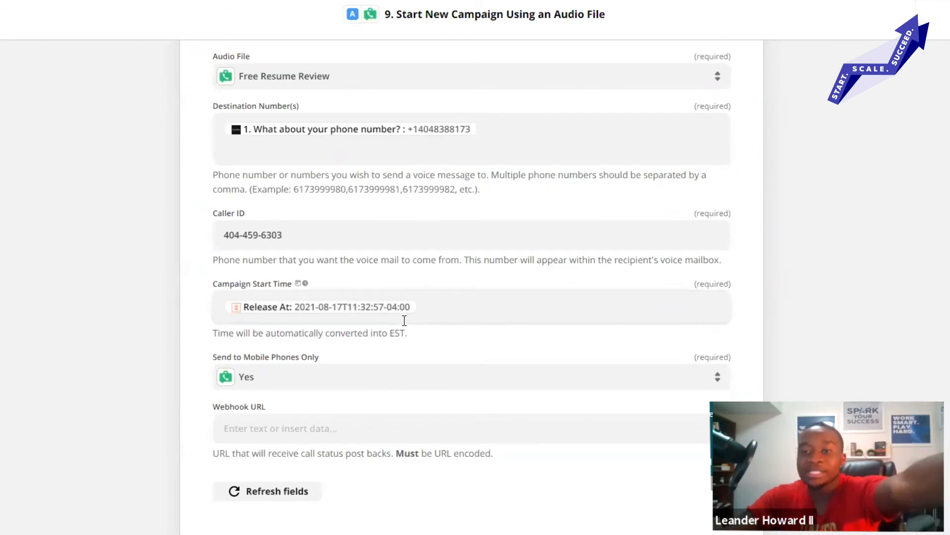
scroll("down", 3)
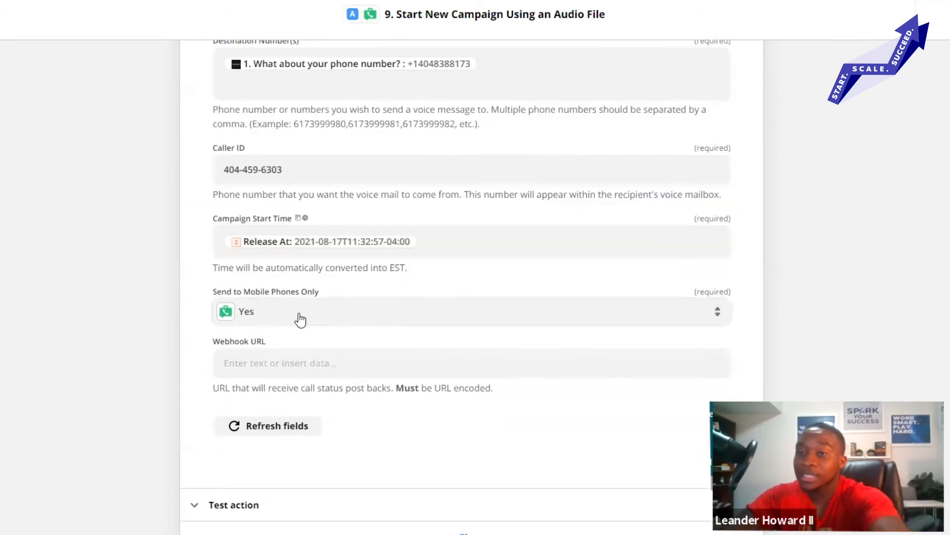
scroll("down", 3)
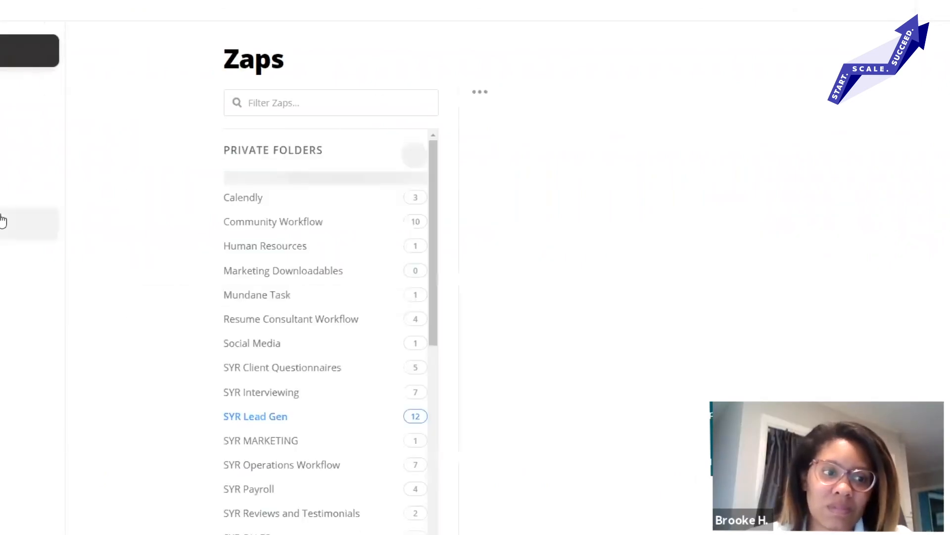
- Open the SYR Lead Gen folder to list its Zaps, including Free Resume Review
left_click(255, 416)
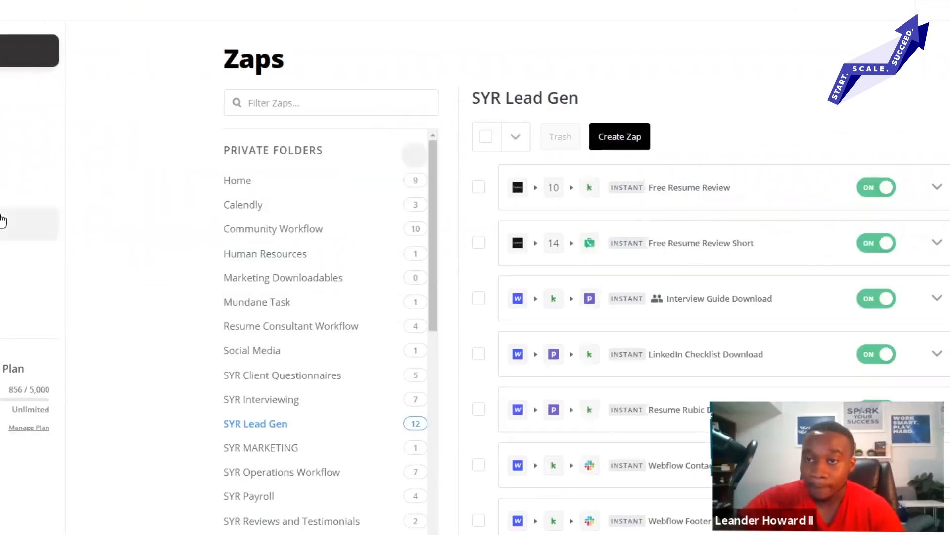